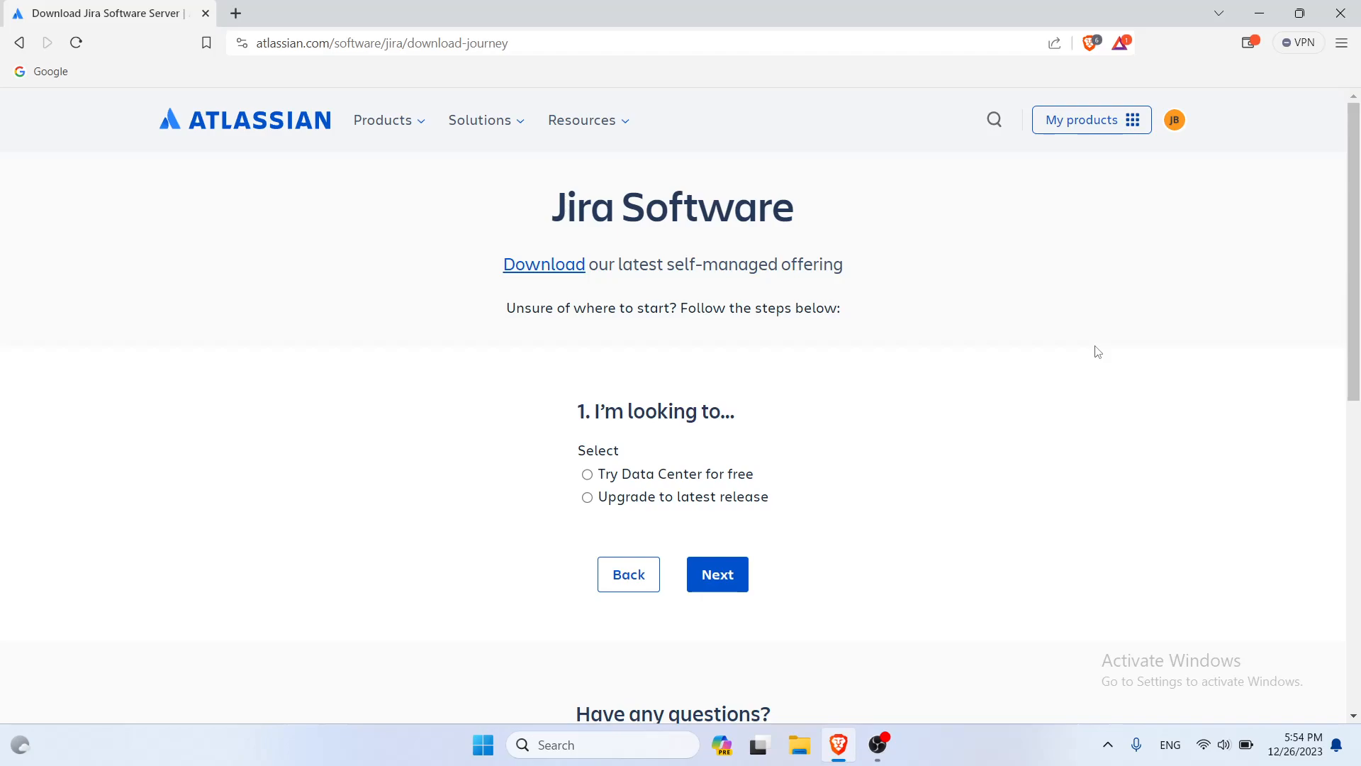
Step: Choose the free Data Center trial running on your own hardware and continue to the OS choice
scroll("down", 3)
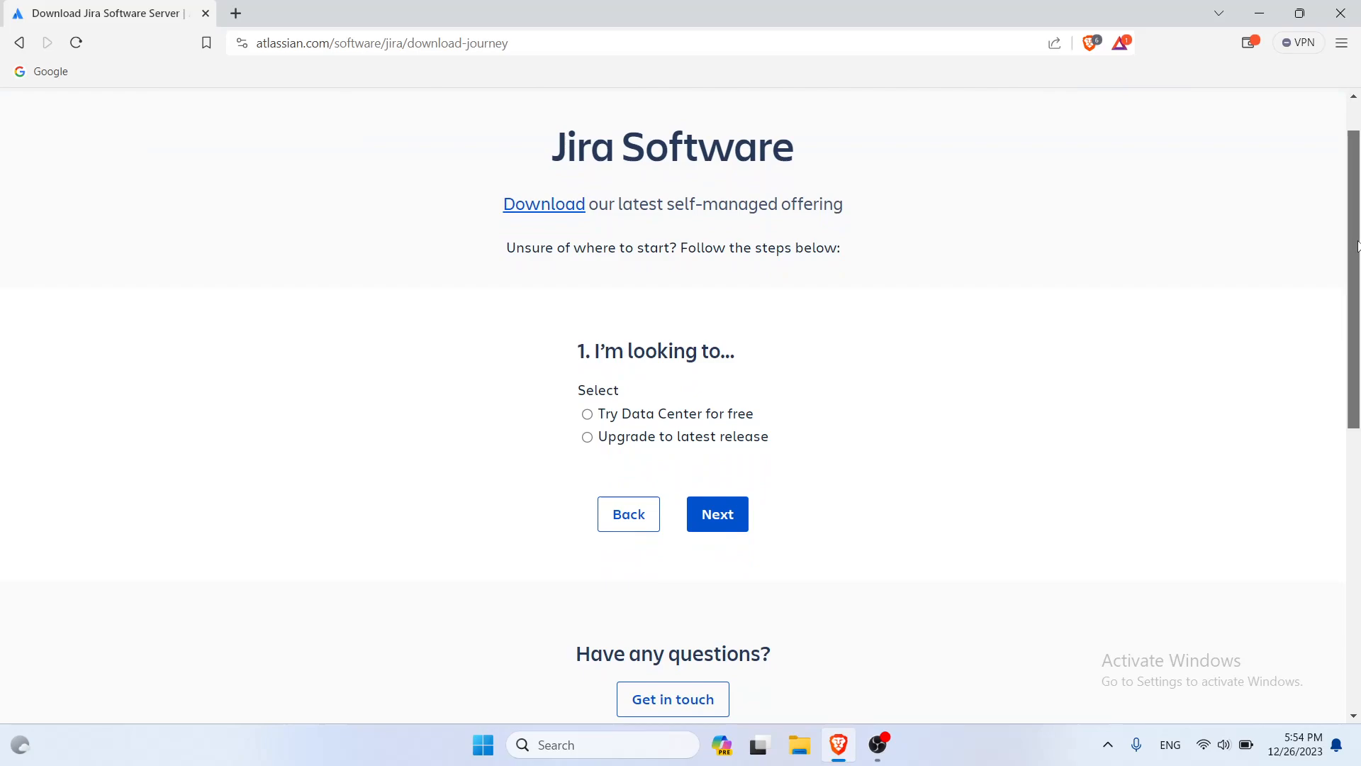
scroll("down", 3)
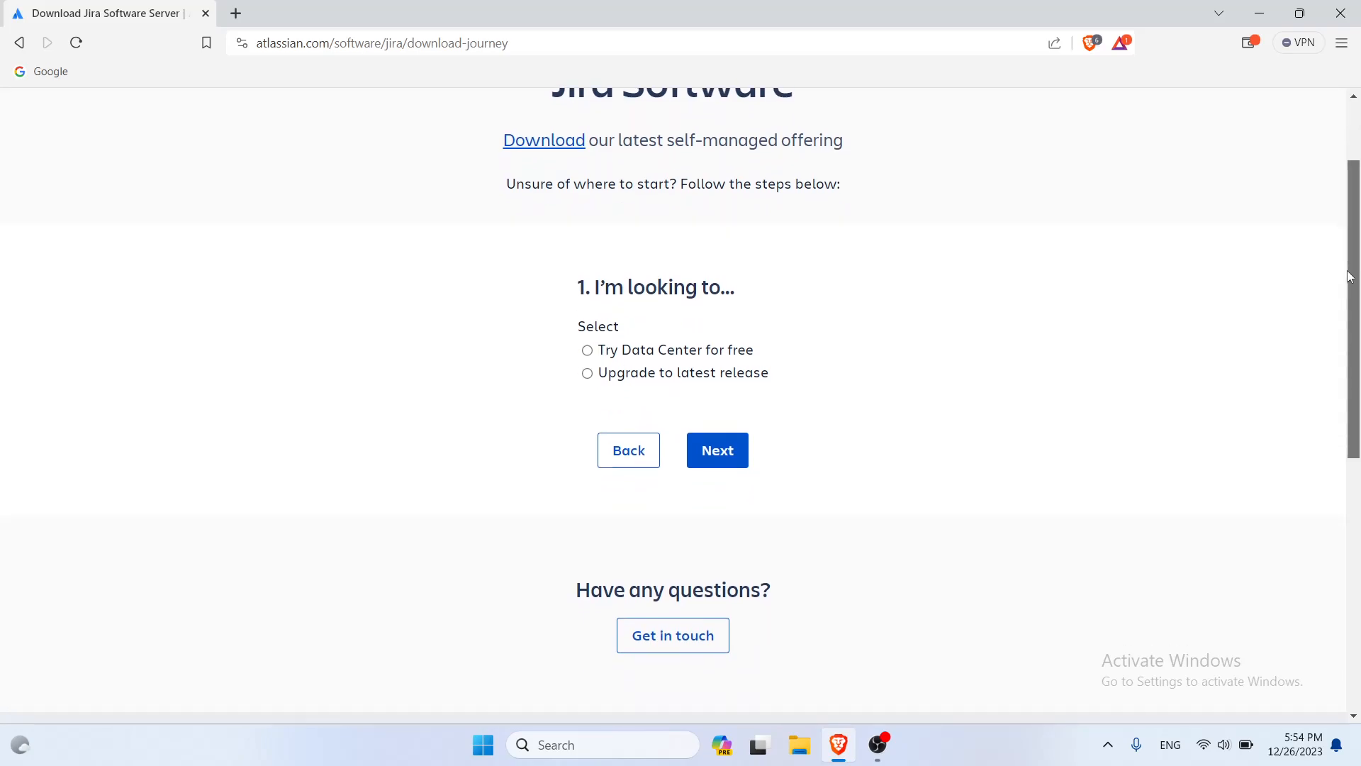
scroll("up", 3)
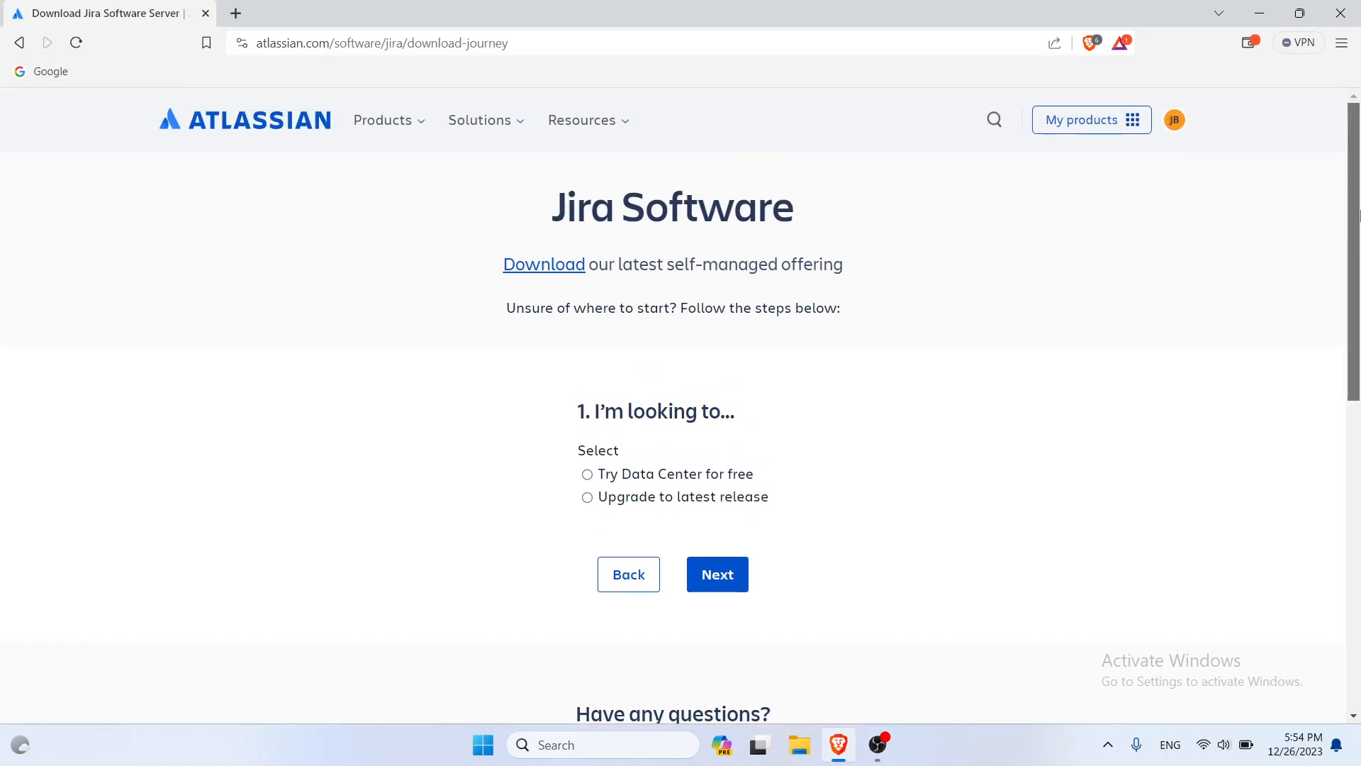
scroll("down", 3)
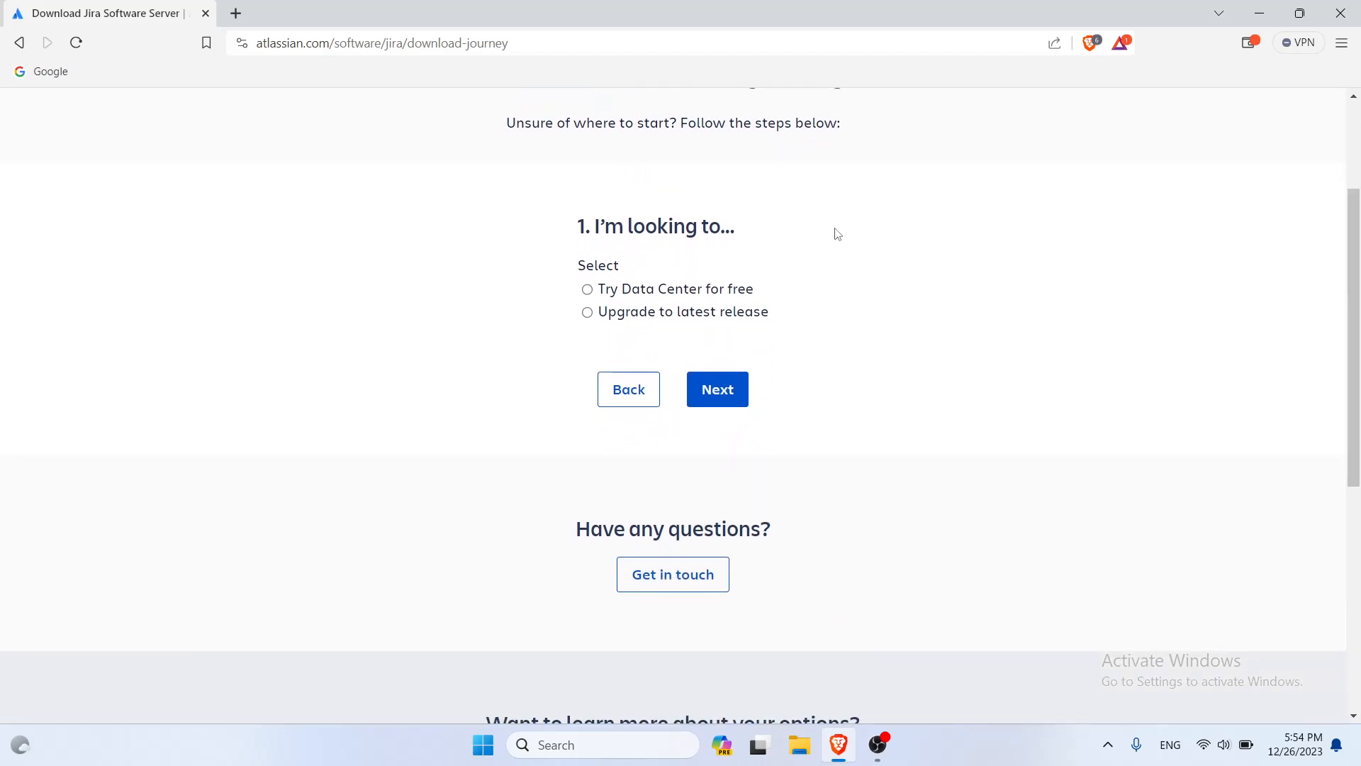
left_click(588, 289)
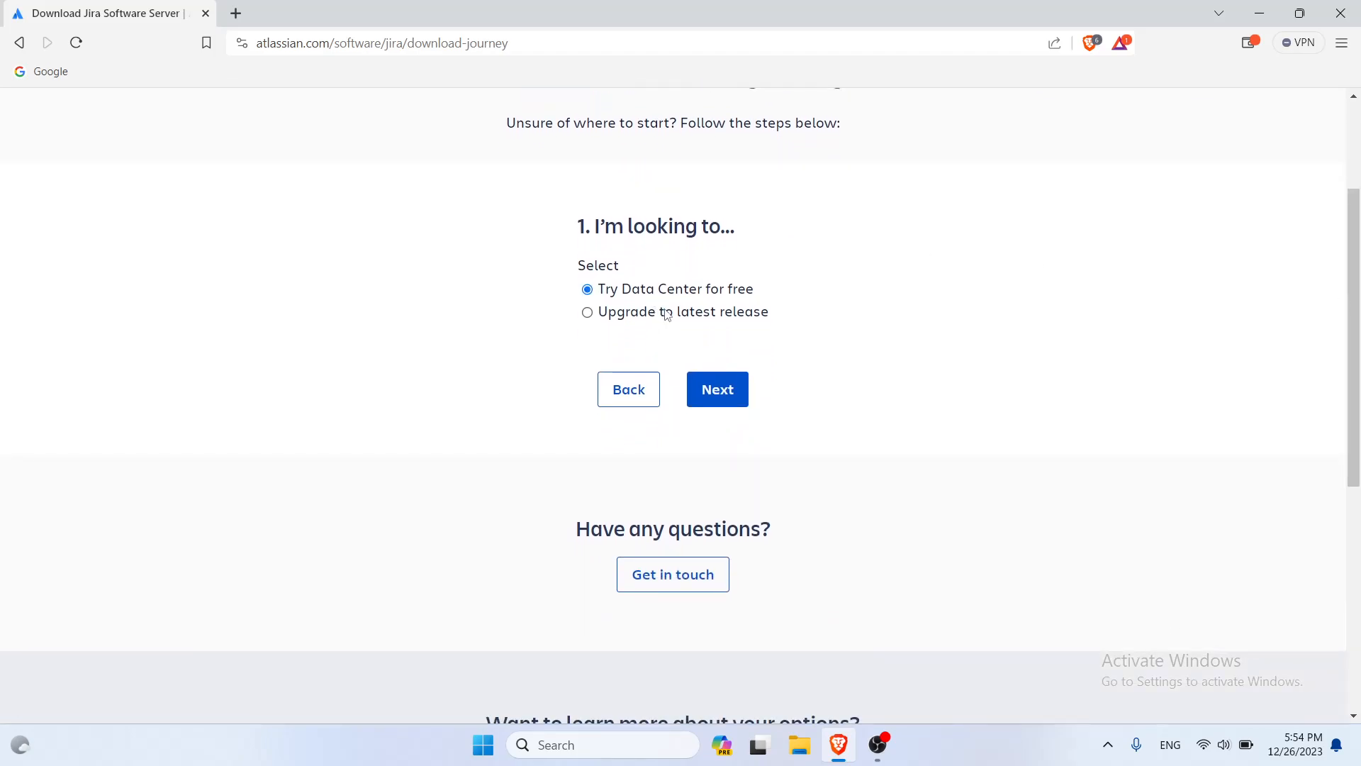
left_click(718, 389)
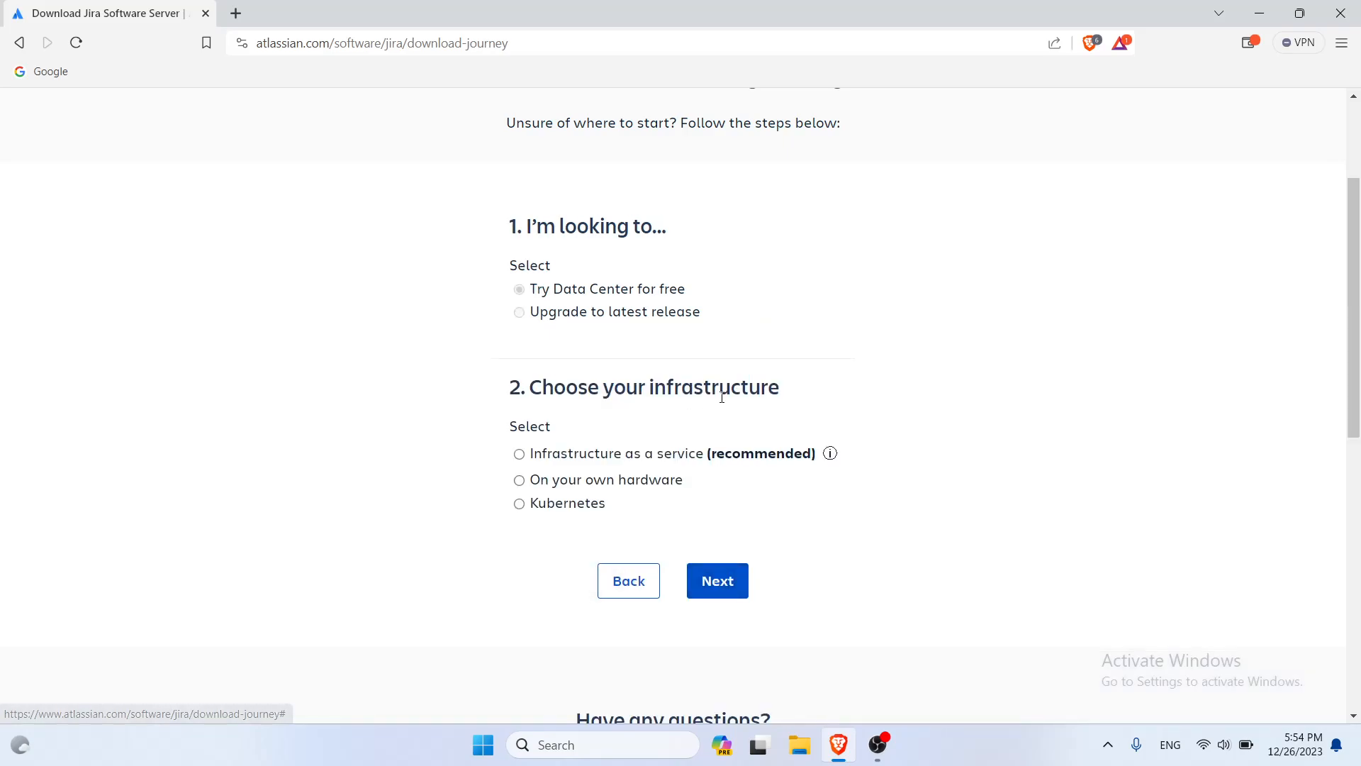
left_click(519, 479)
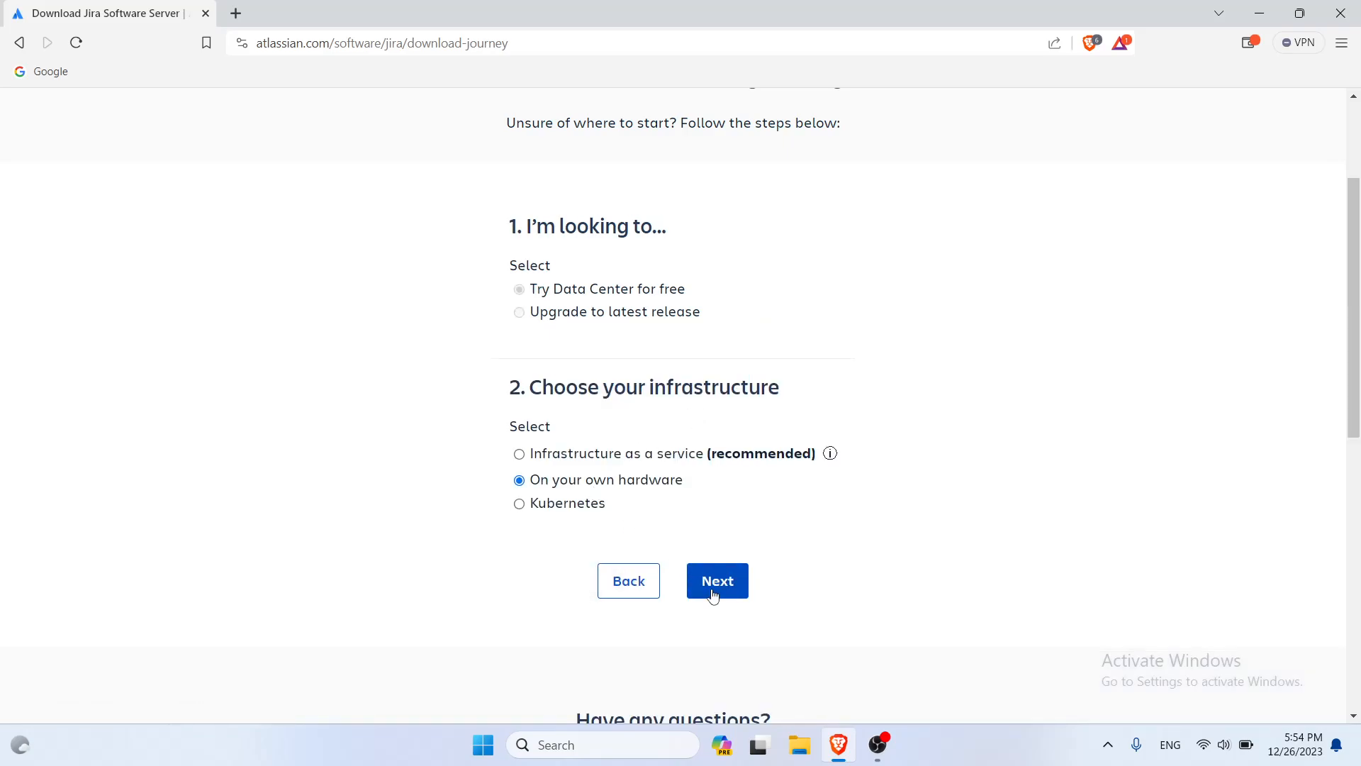
left_click(718, 581)
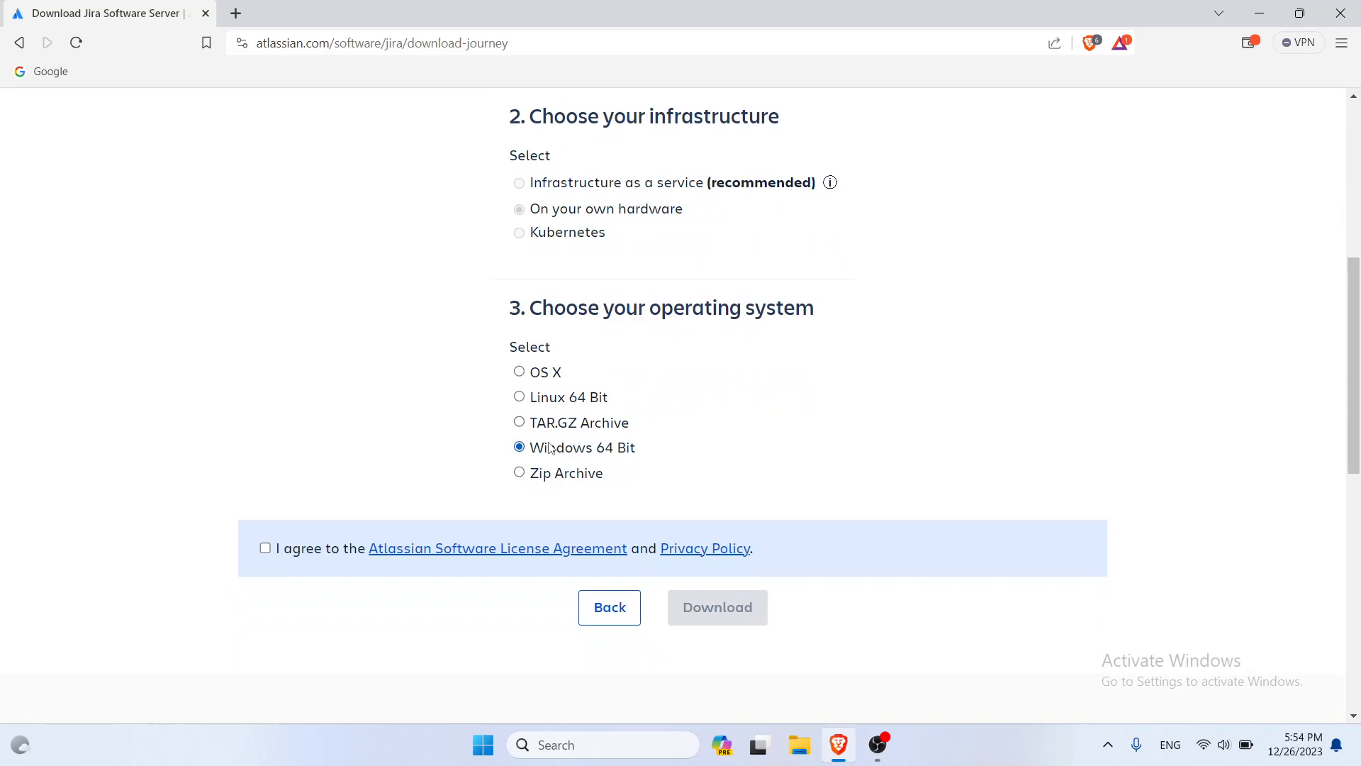
Step: Accept the license agreement and start downloading the Windows 64 Bit installer
left_click(266, 548)
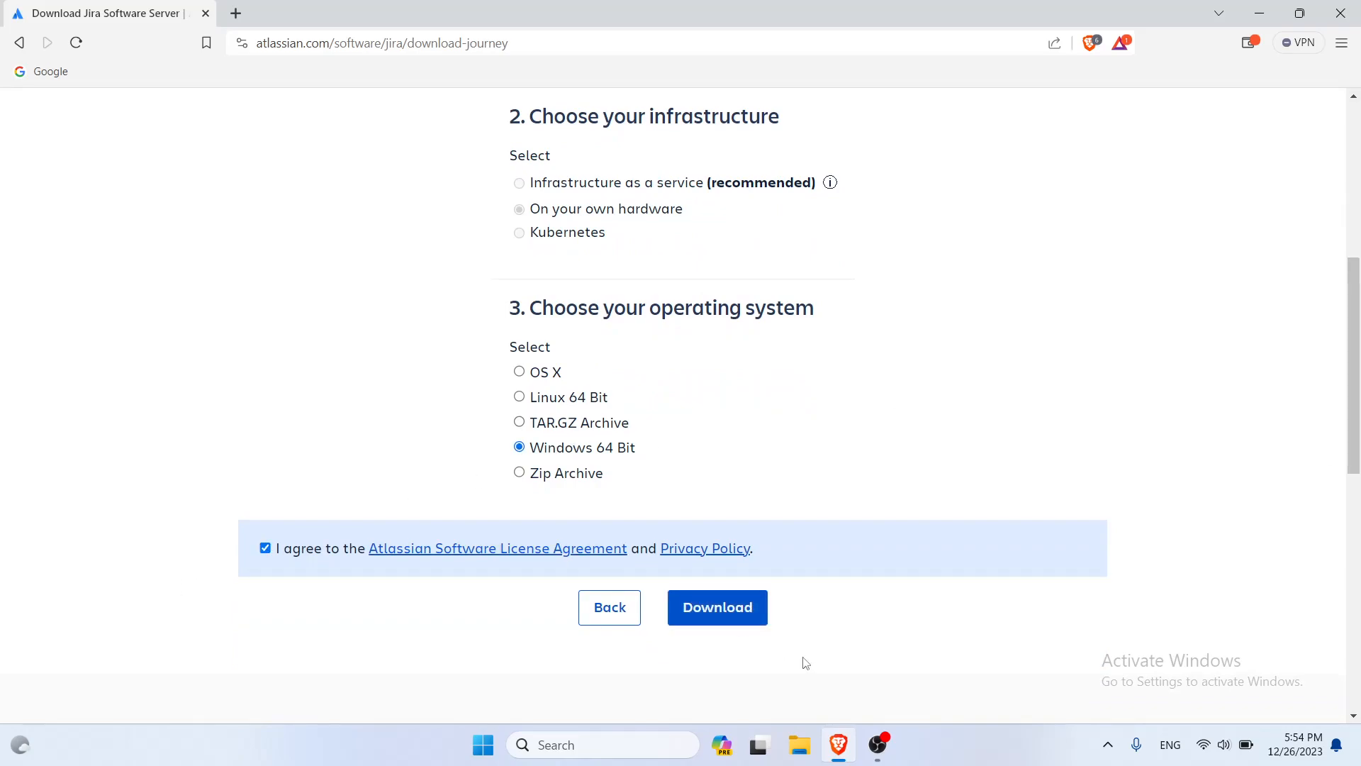
left_click(717, 607)
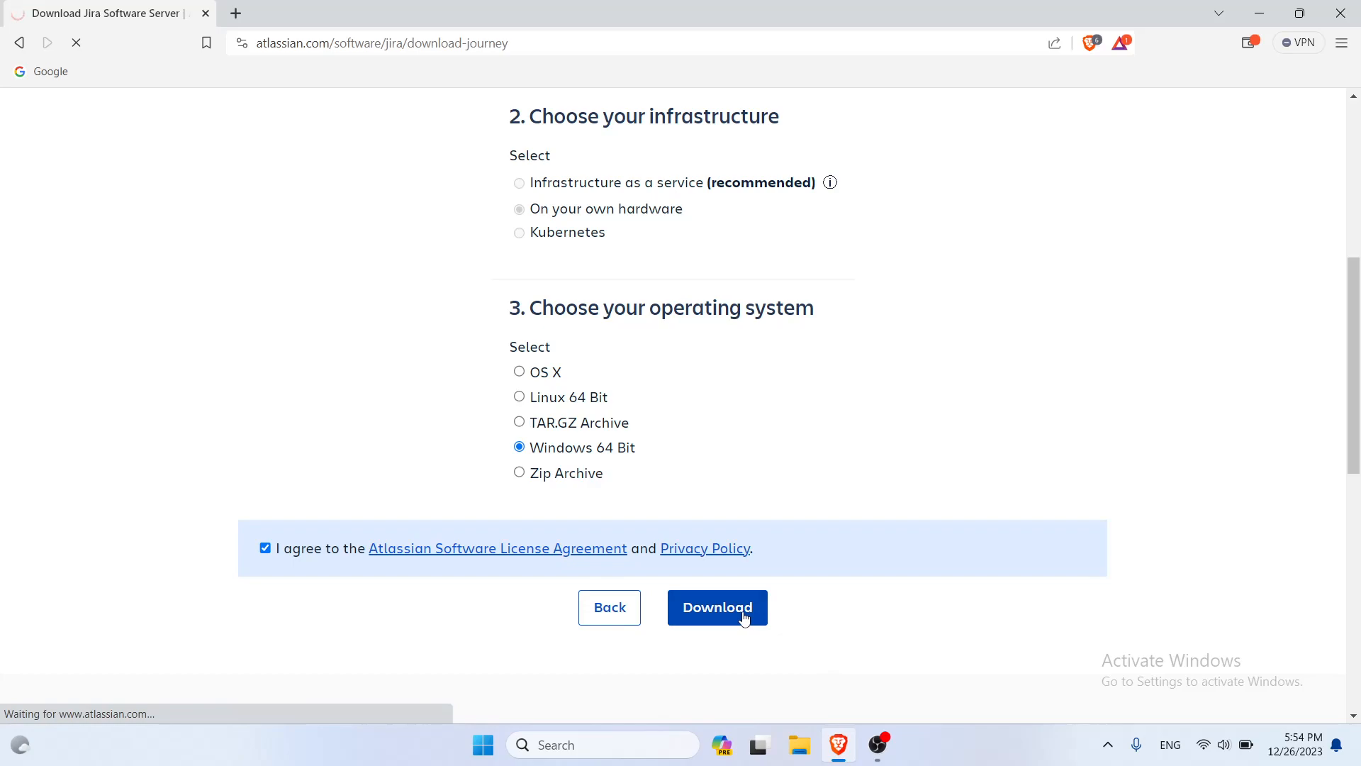
Step: Save the Jira Software 9.12.1 installer into Downloads and check the download progress
left_click(717, 607)
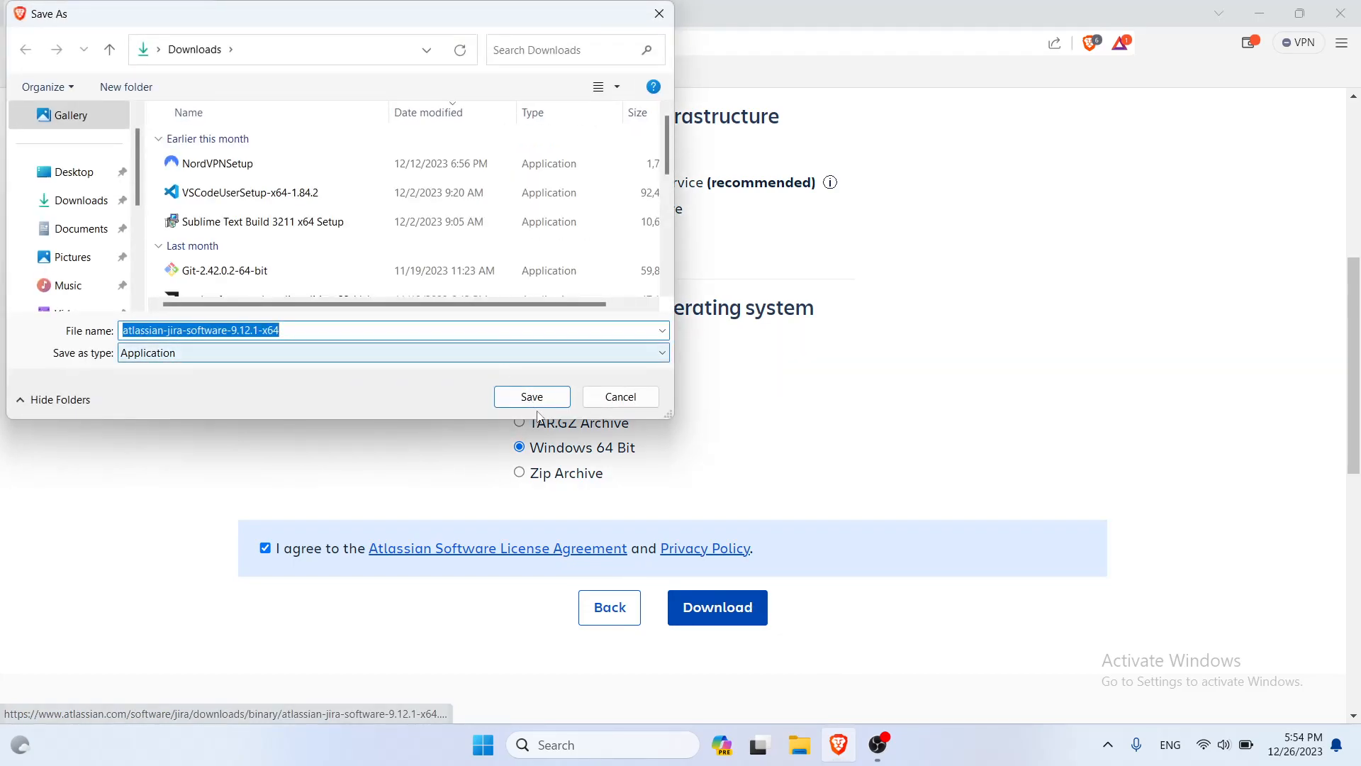
left_click(532, 397)
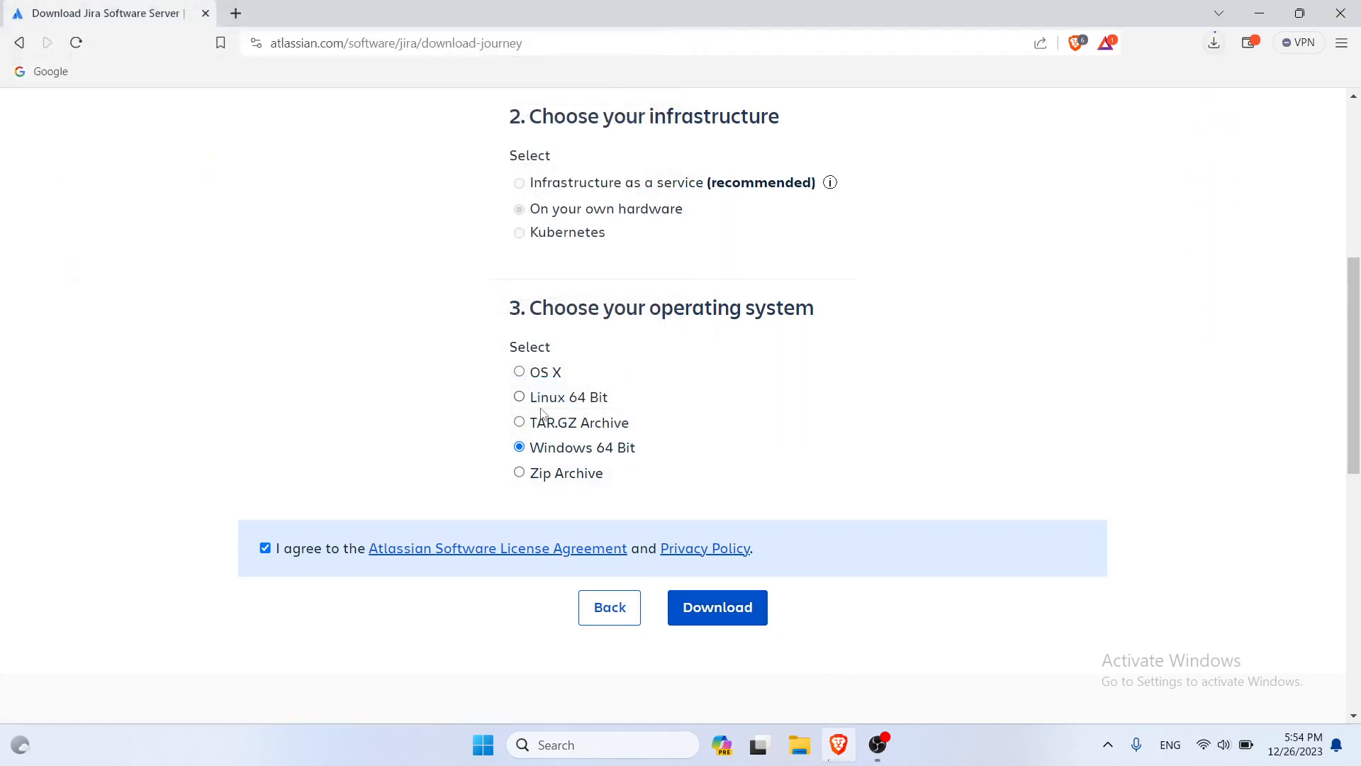
left_click(1214, 42)
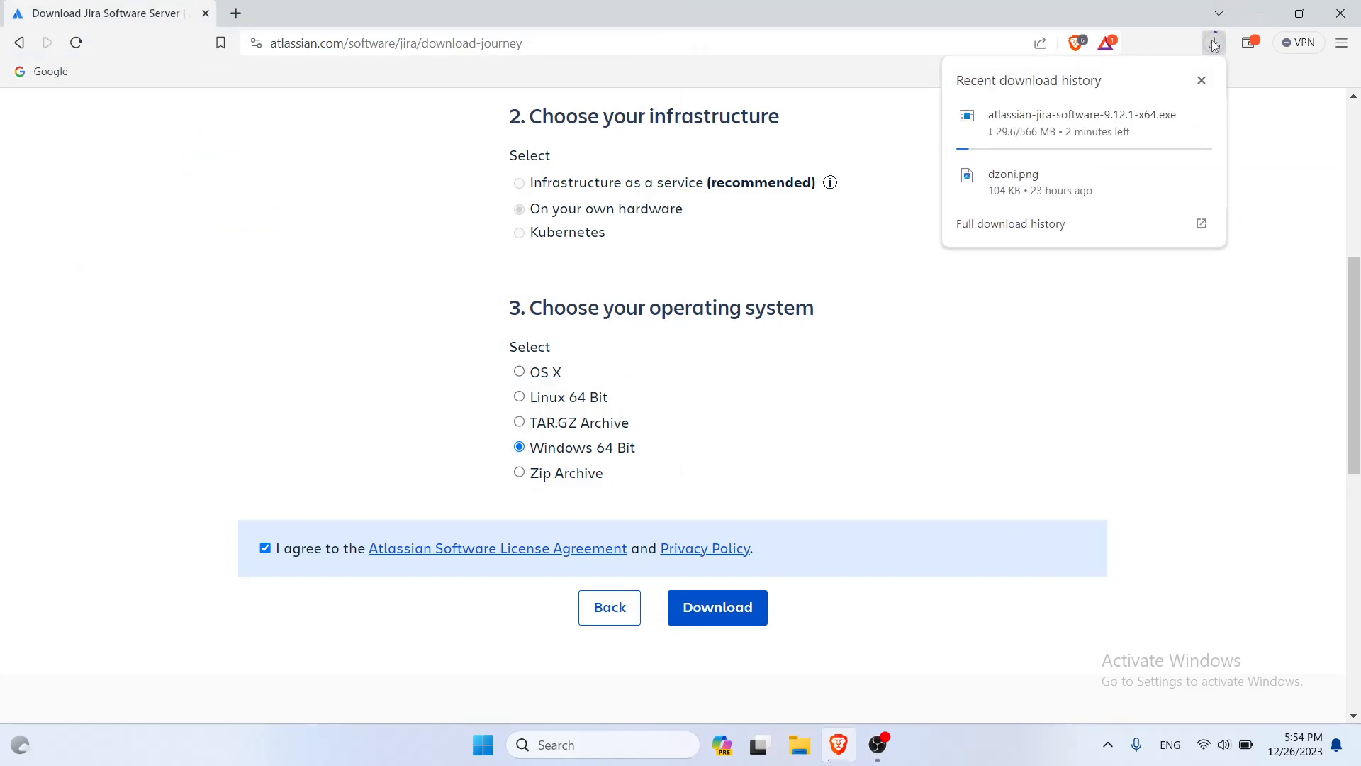
left_click(876, 745)
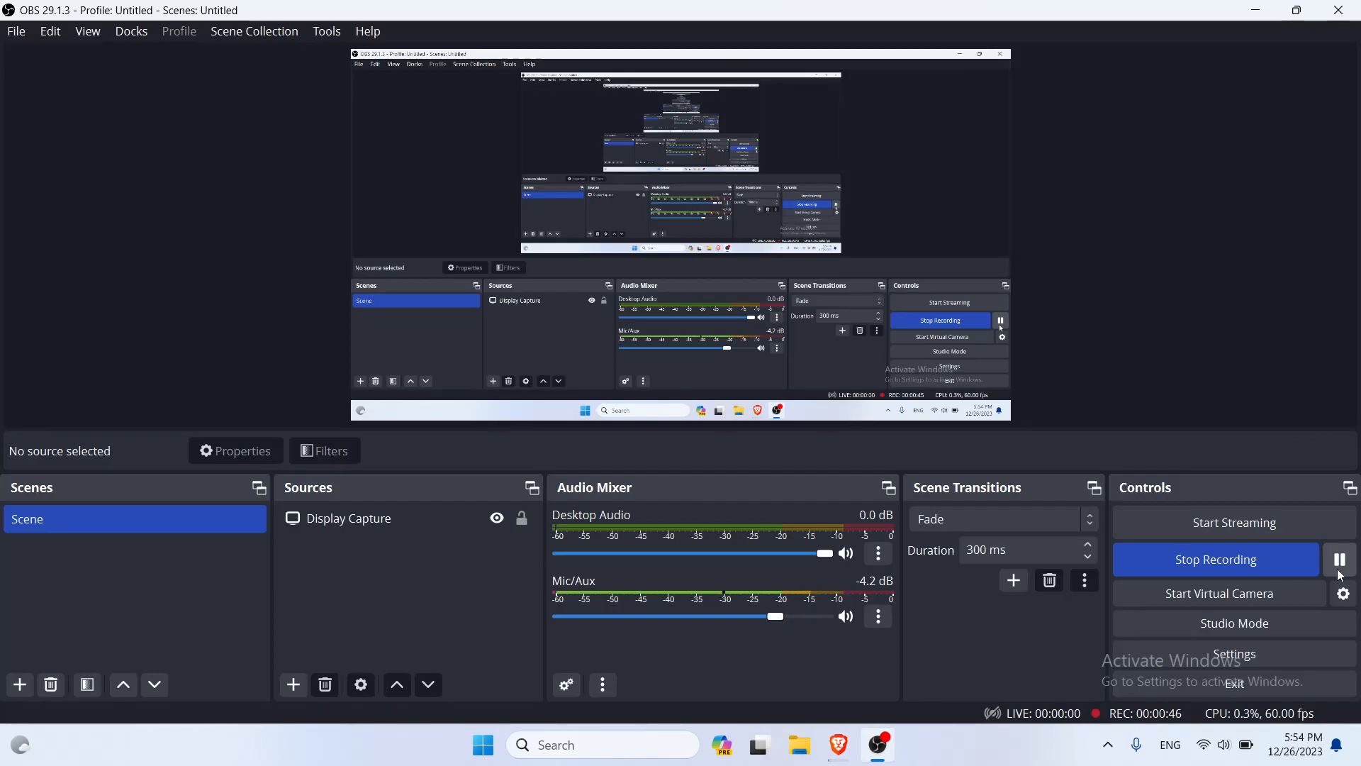
mouse_move(1341, 560)
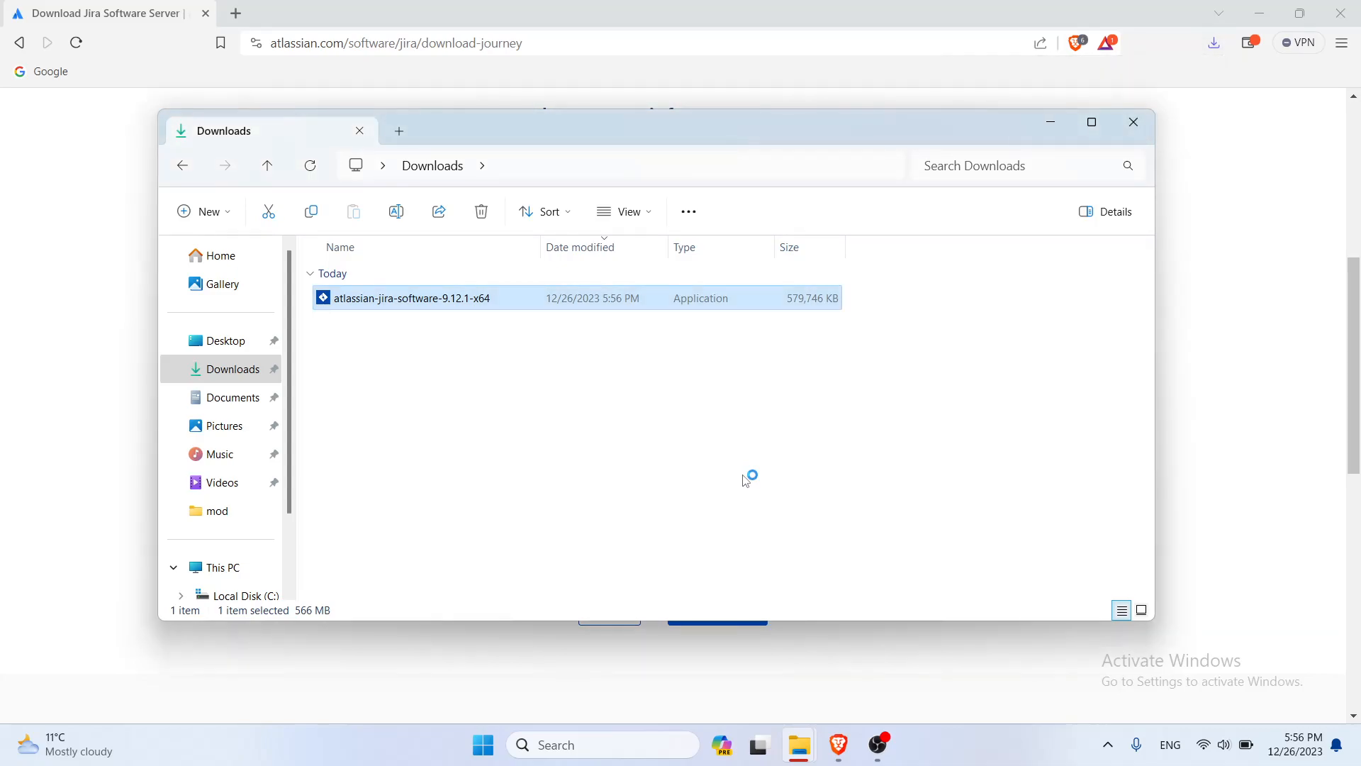
Step: Launch the downloaded atlassian-jira-software-9.12.1-x64 installer from Downloads
double_click(413, 298)
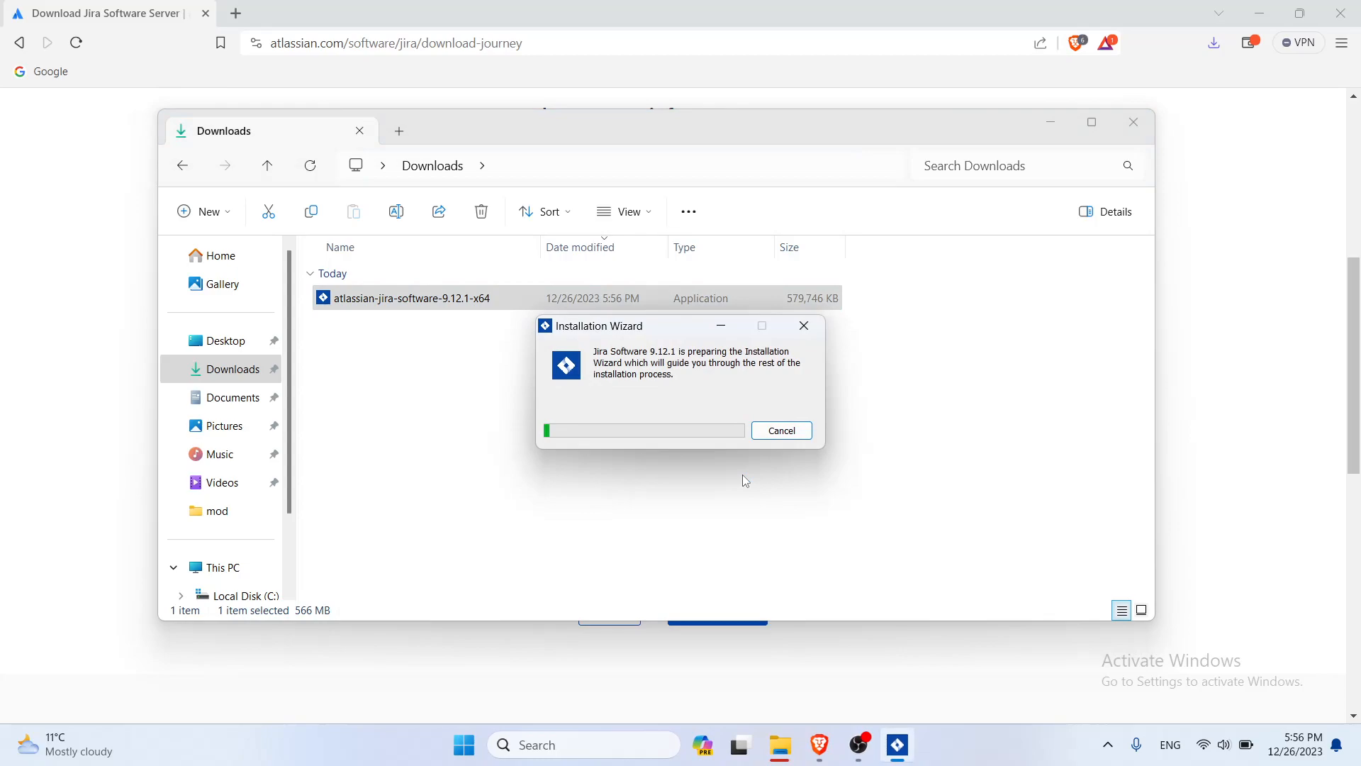
mouse_move(794, 414)
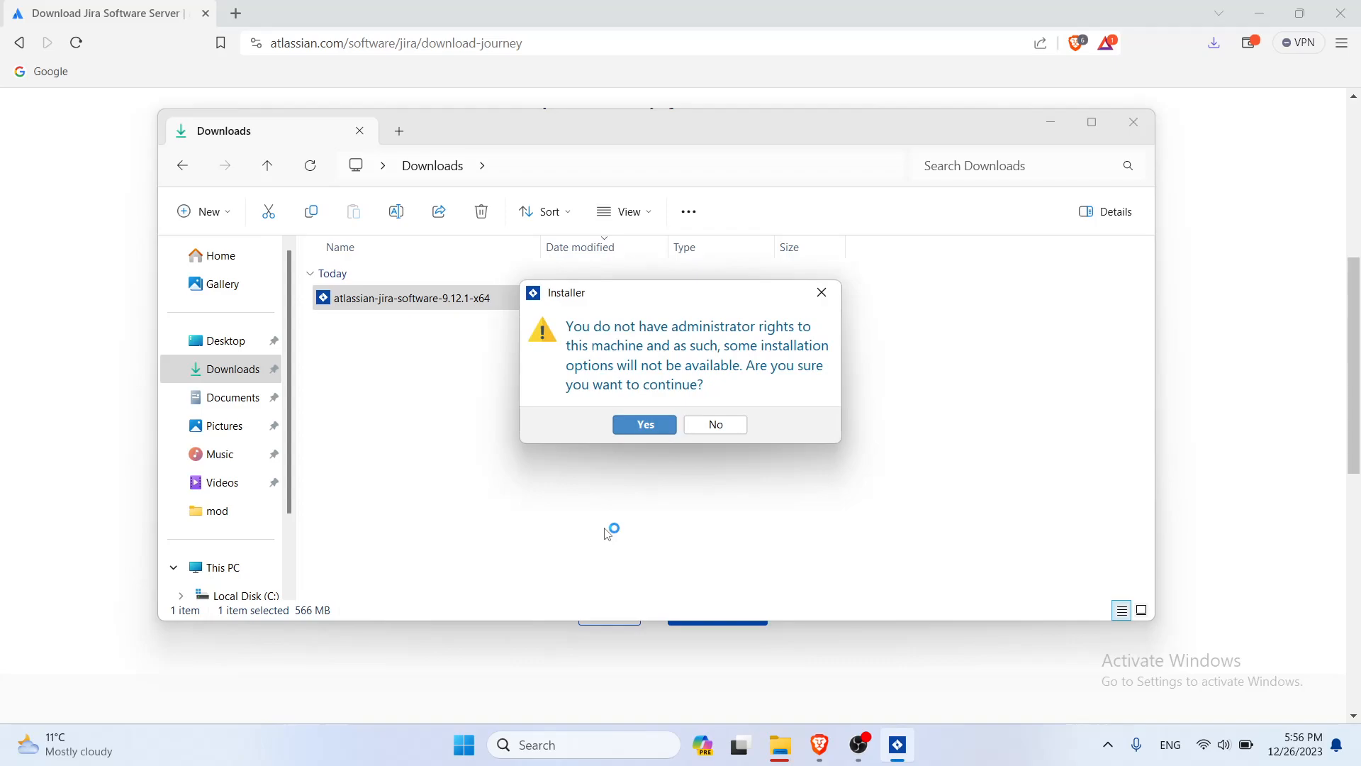
Step: Continue without admin rights, keep Express Install defaults, and answer the firewall prompt
left_click(644, 424)
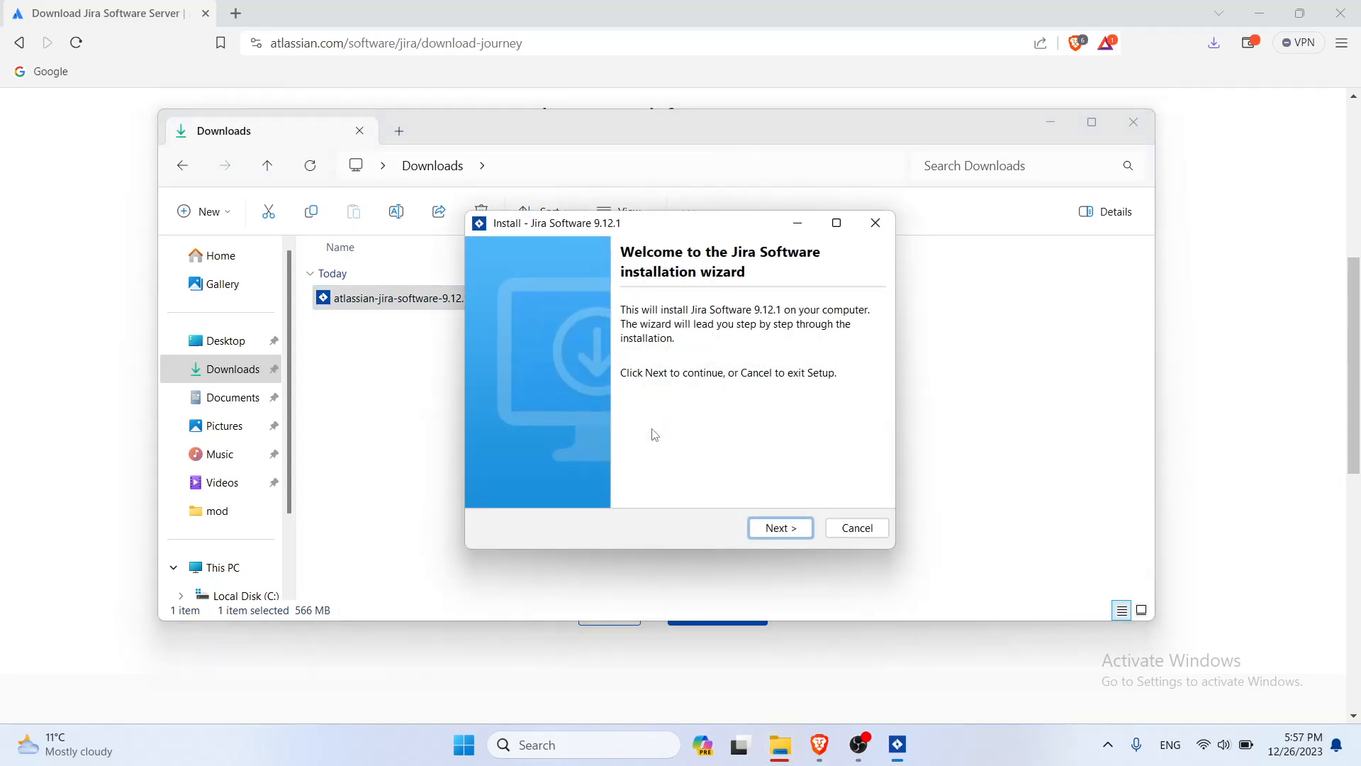
left_click(780, 527)
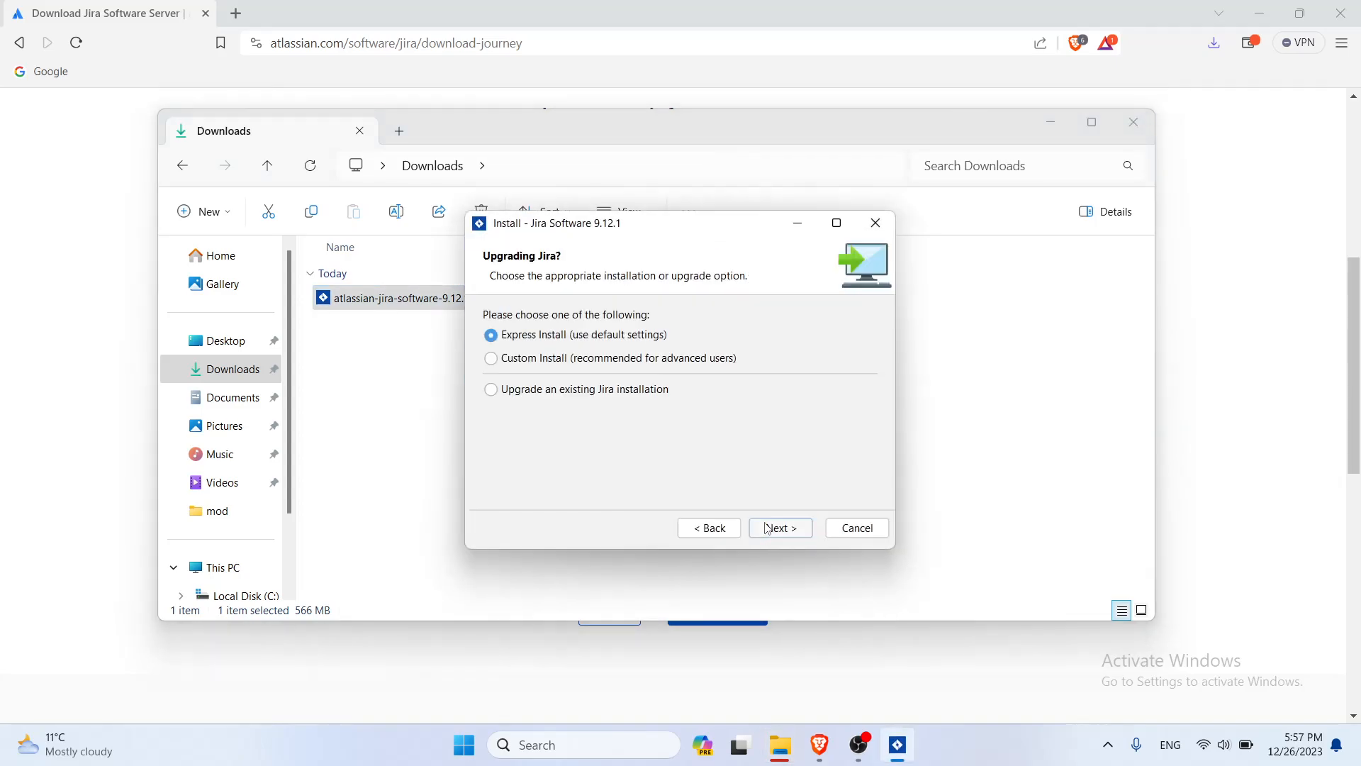
left_click(780, 528)
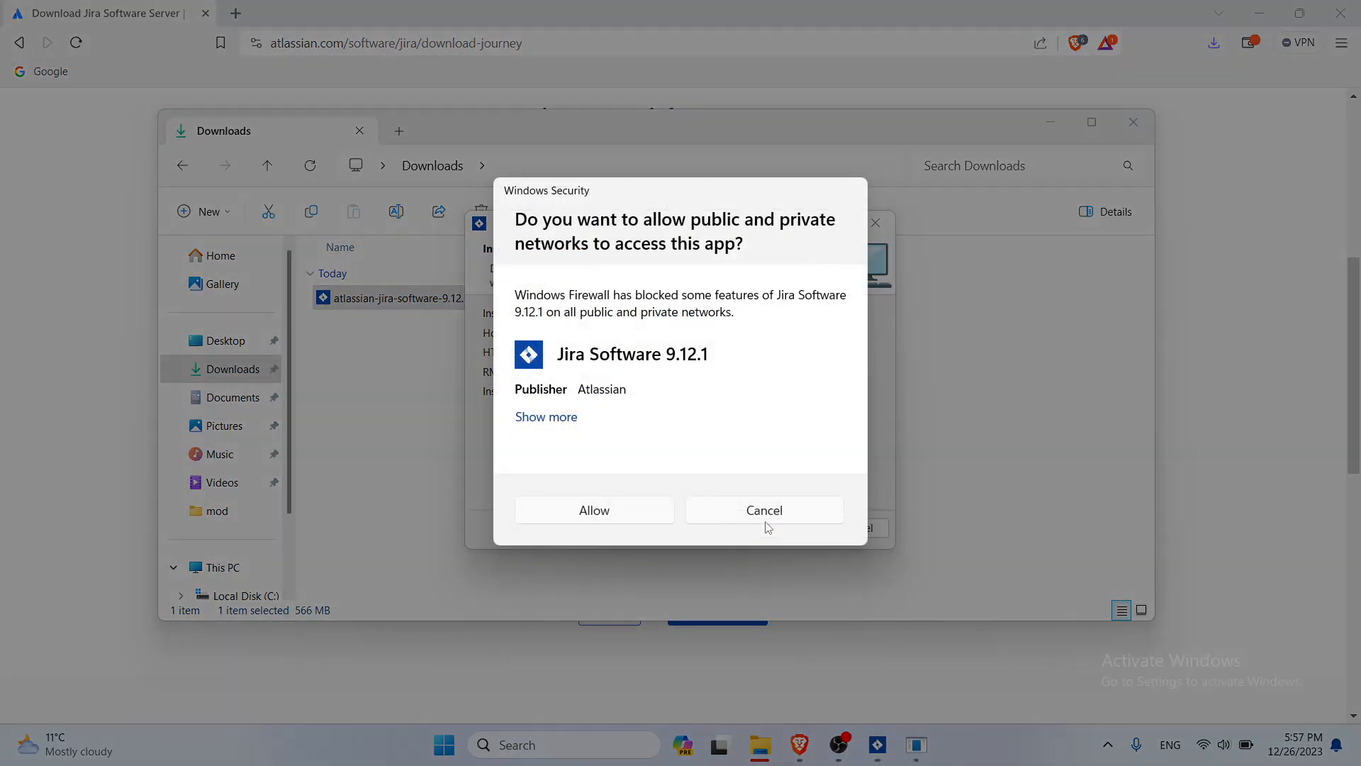
left_click(594, 509)
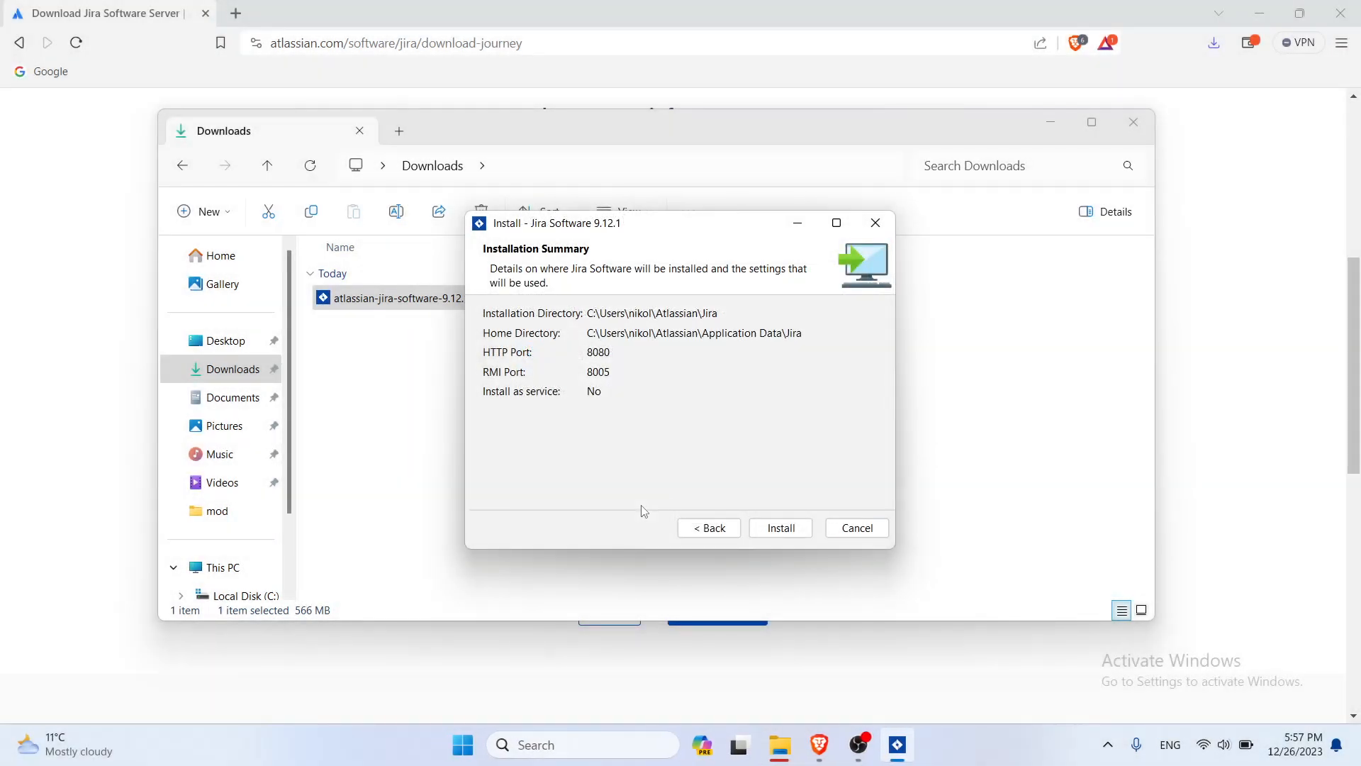
Step: Install Jira Software with the summarized settings and switch to Brave for Jira setup at localhost:8080
left_click(780, 528)
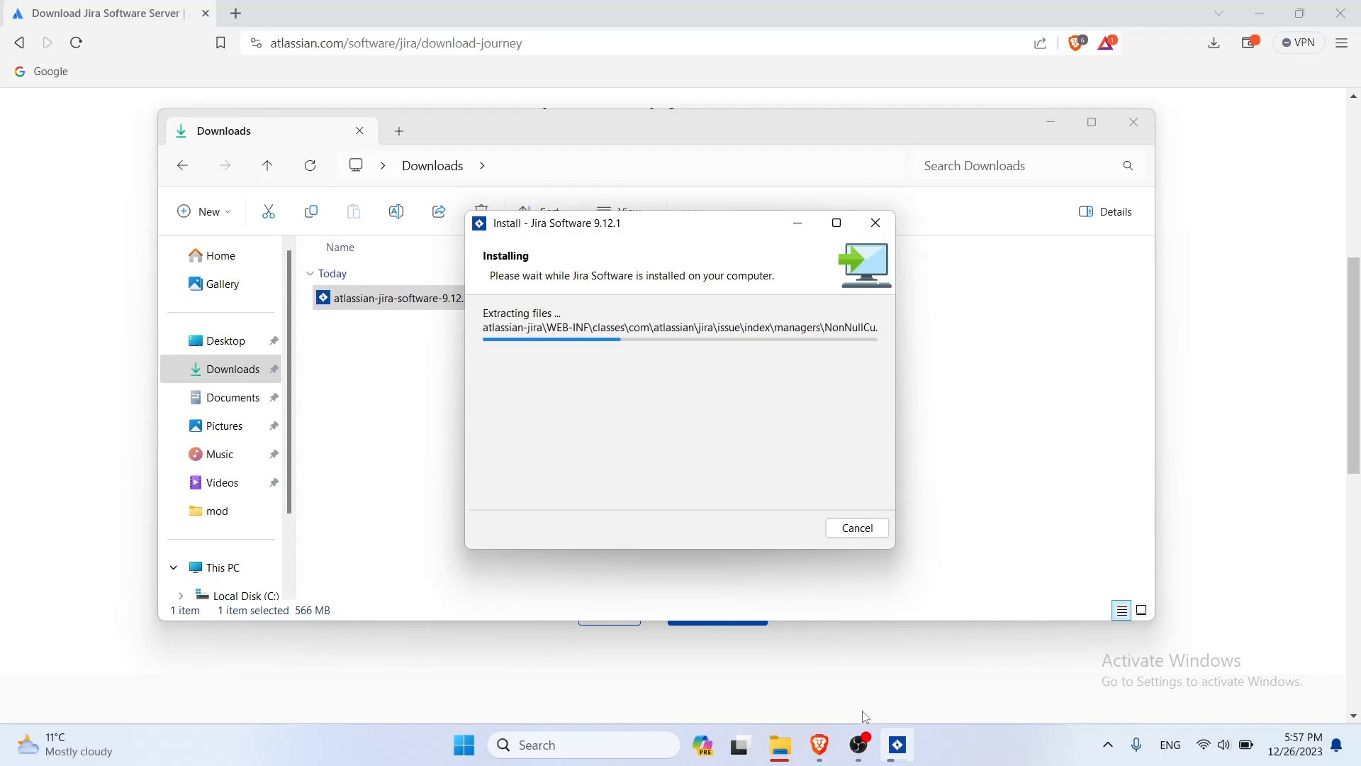
left_click(860, 745)
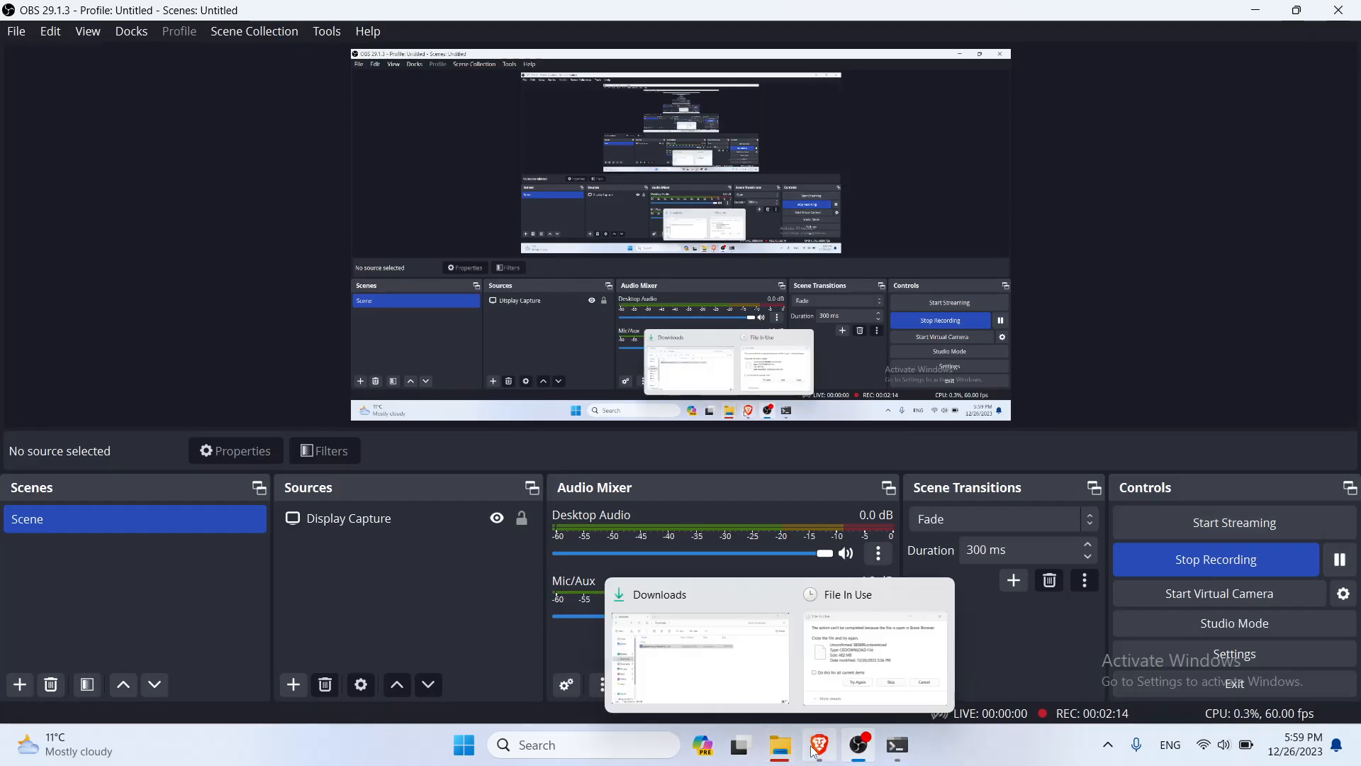
left_click(820, 745)
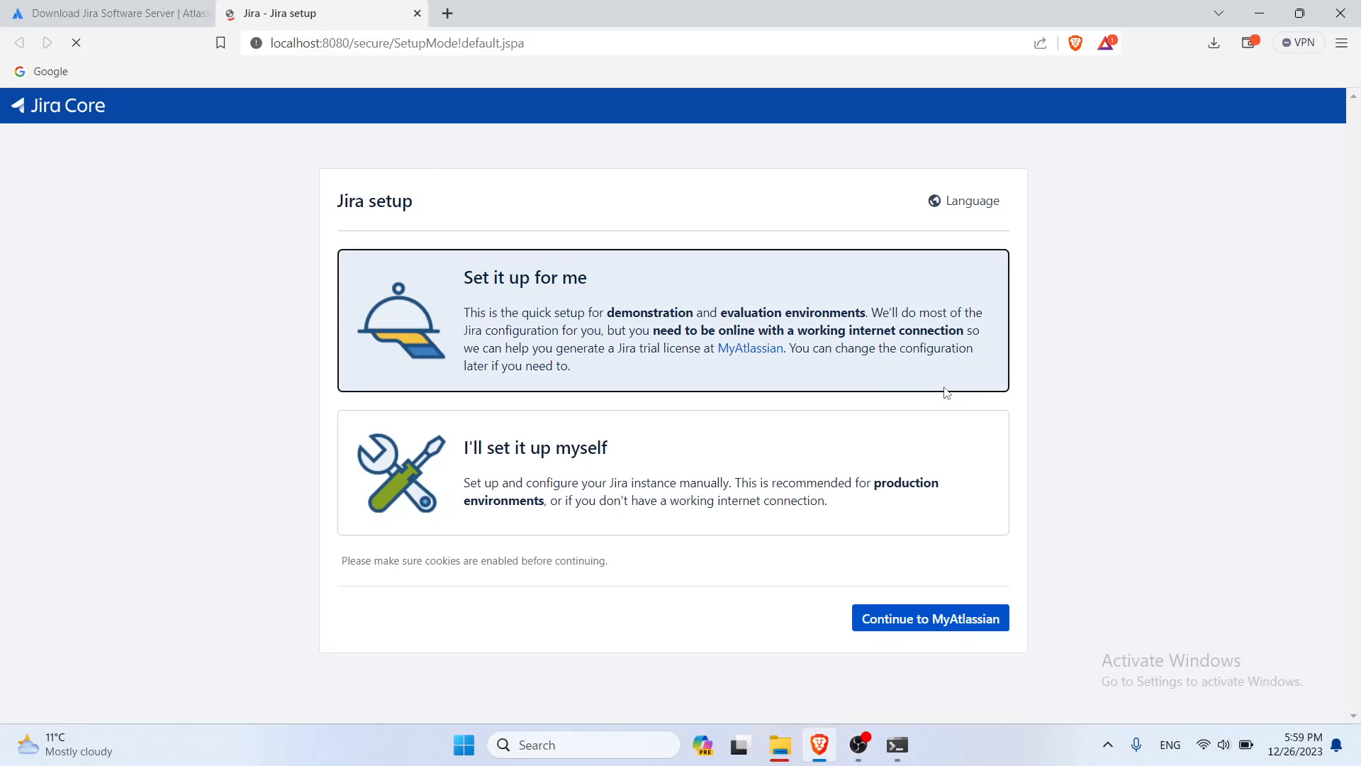
Step: Choose 'Set it up for me' and continue the quick setup through MyAtlassian
left_click(930, 618)
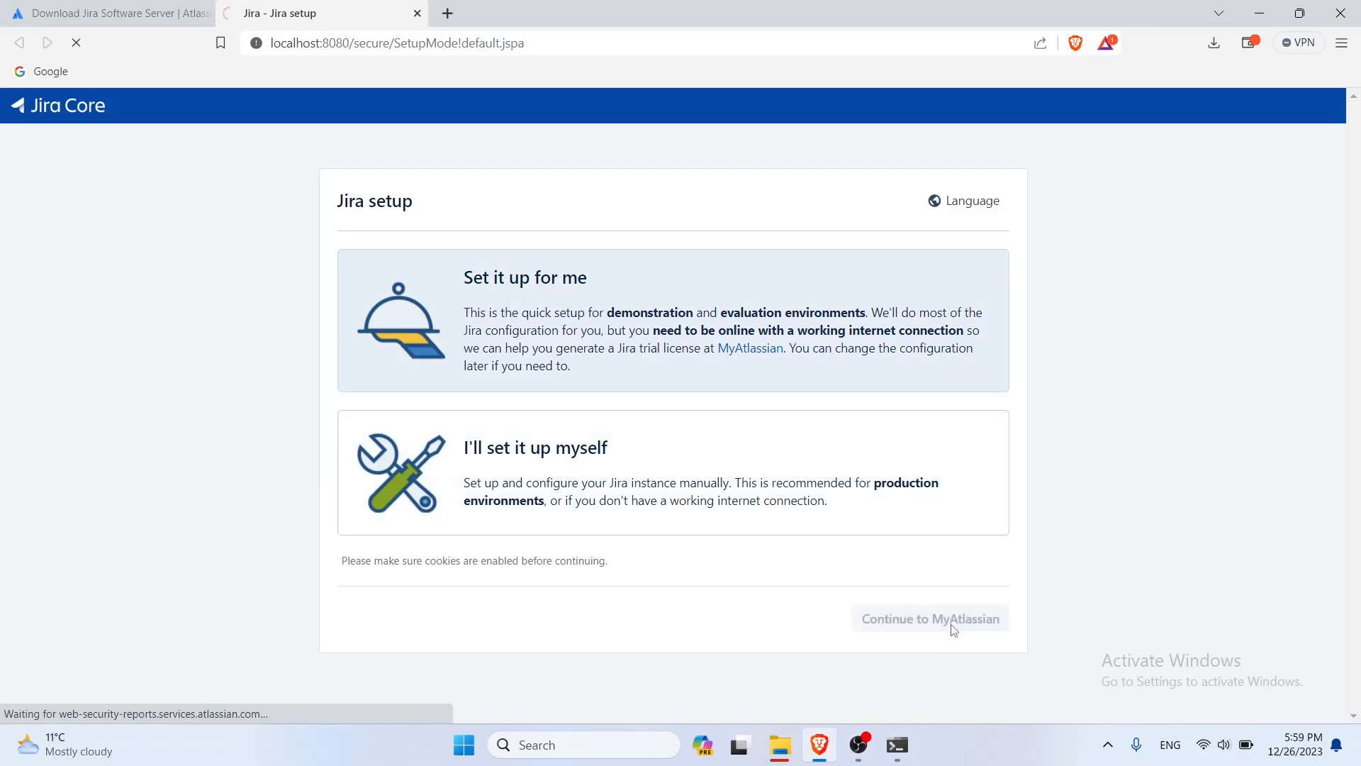
left_click(931, 618)
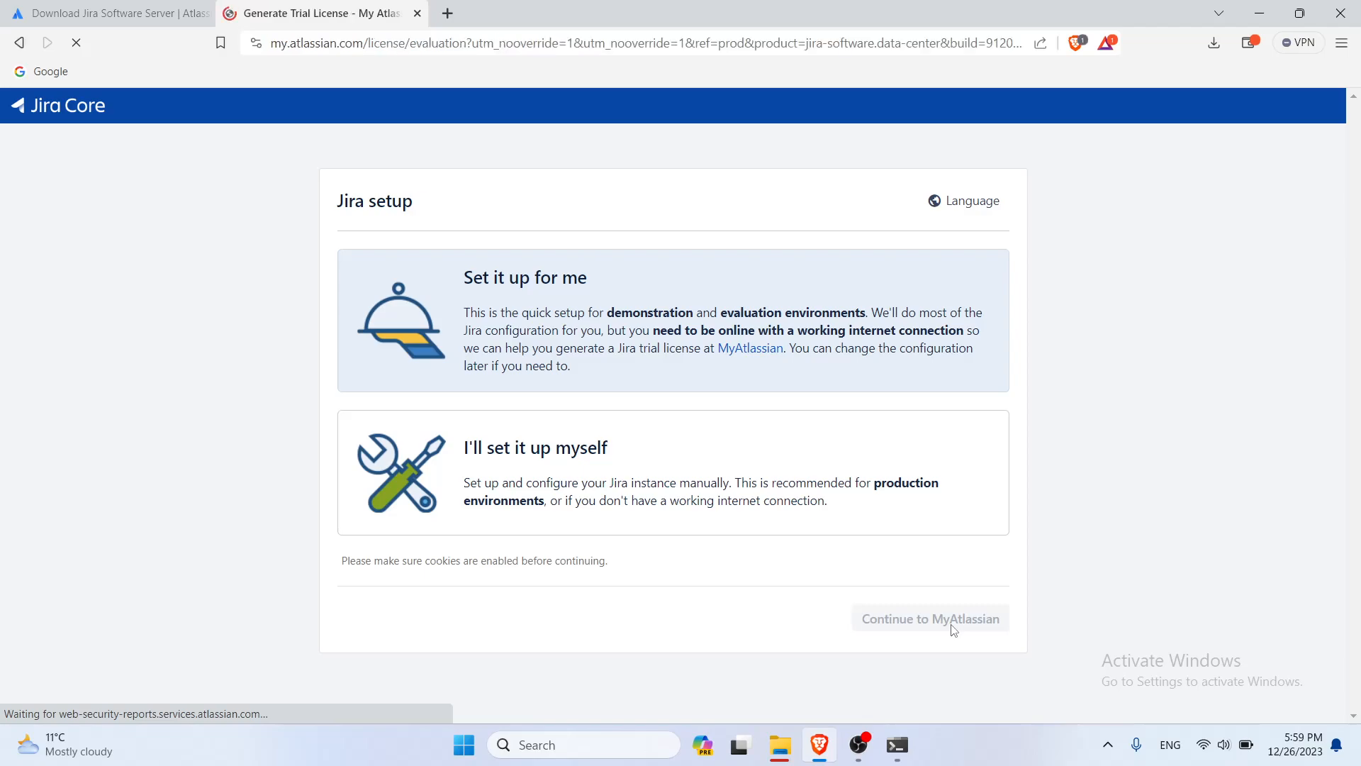
left_click(930, 618)
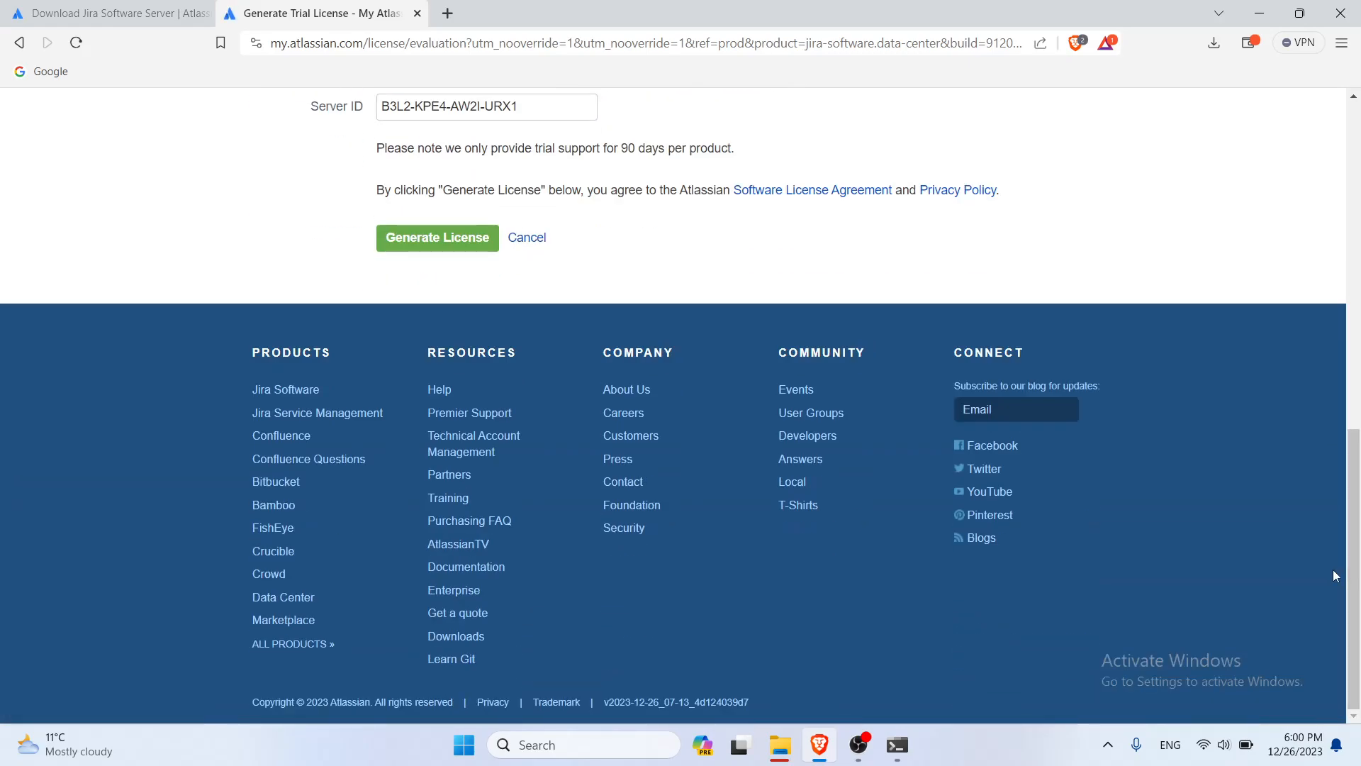
Step: Generate a Jira Software trial license and confirm installing the key on localhost
left_click(437, 238)
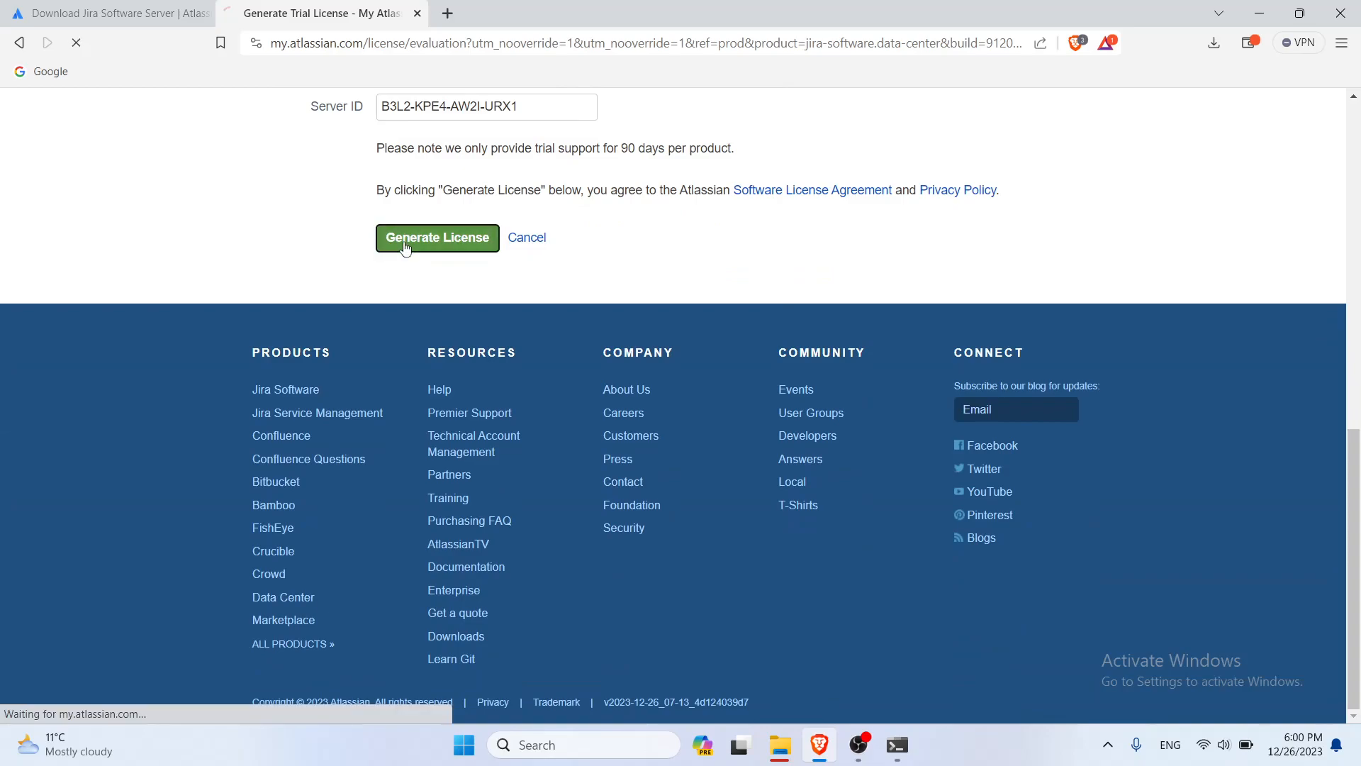
left_click(437, 239)
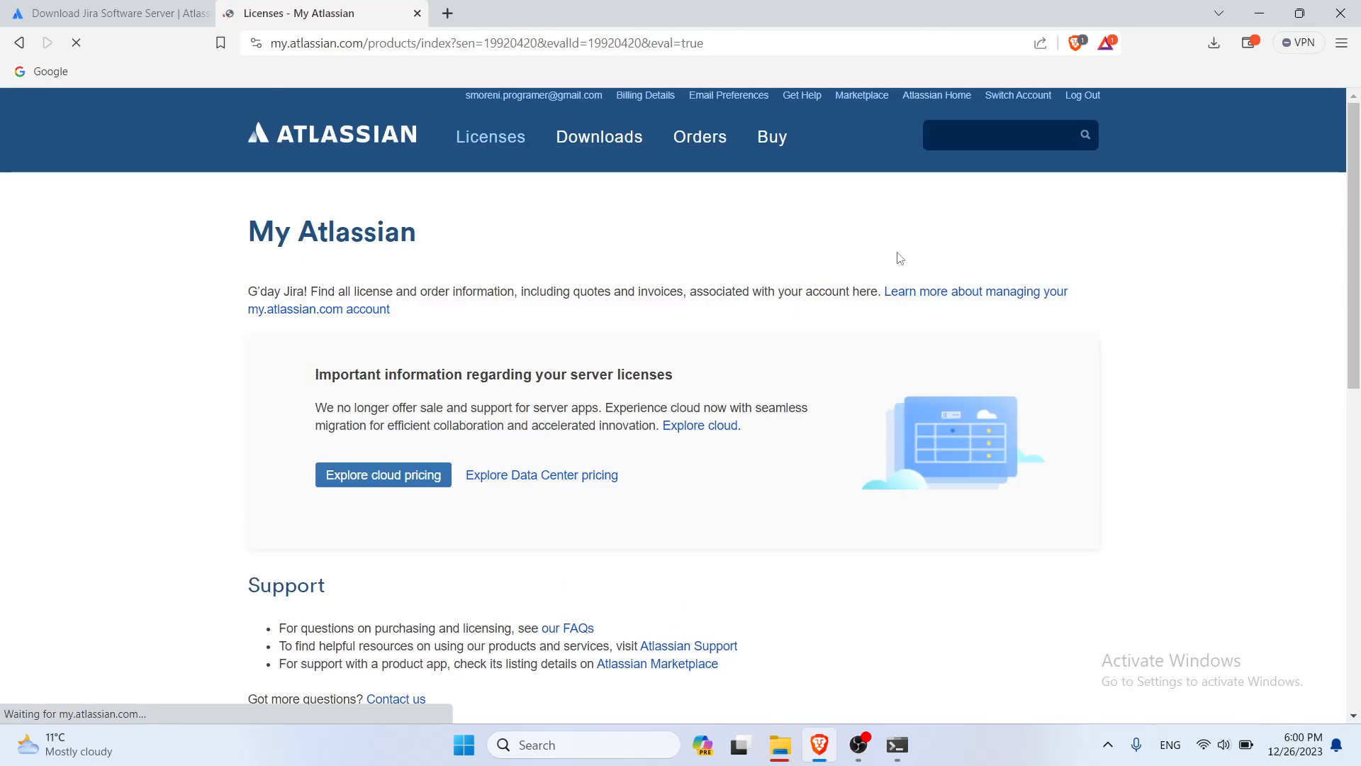
scroll("down", 3)
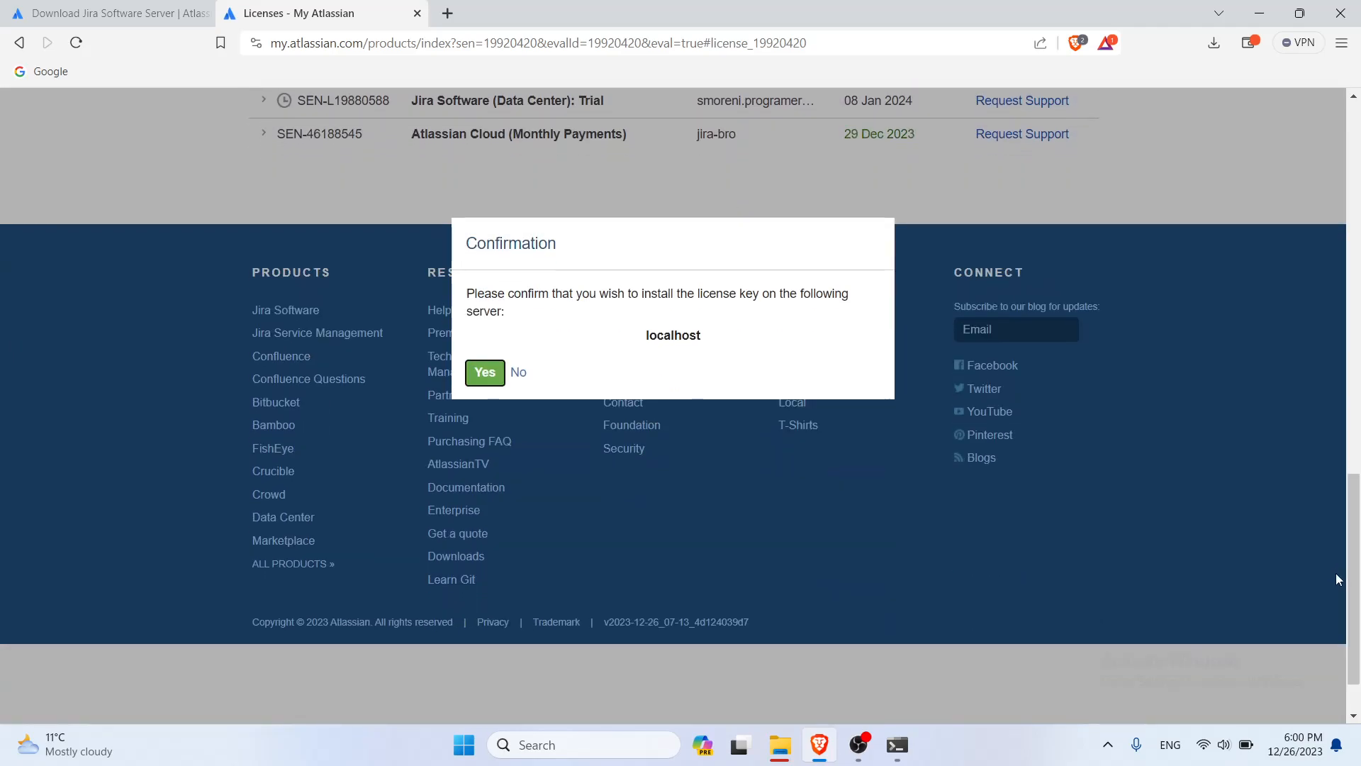
left_click(485, 372)
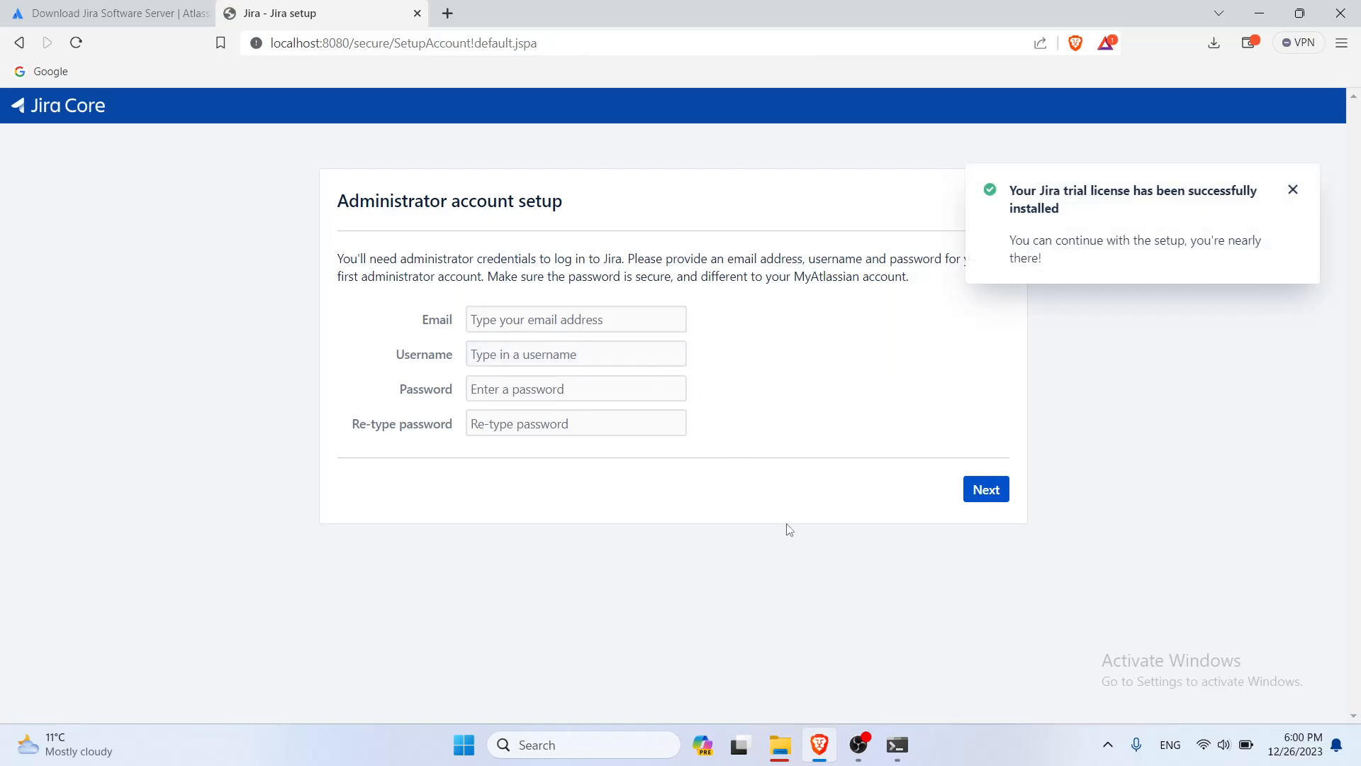
mouse_move(860, 746)
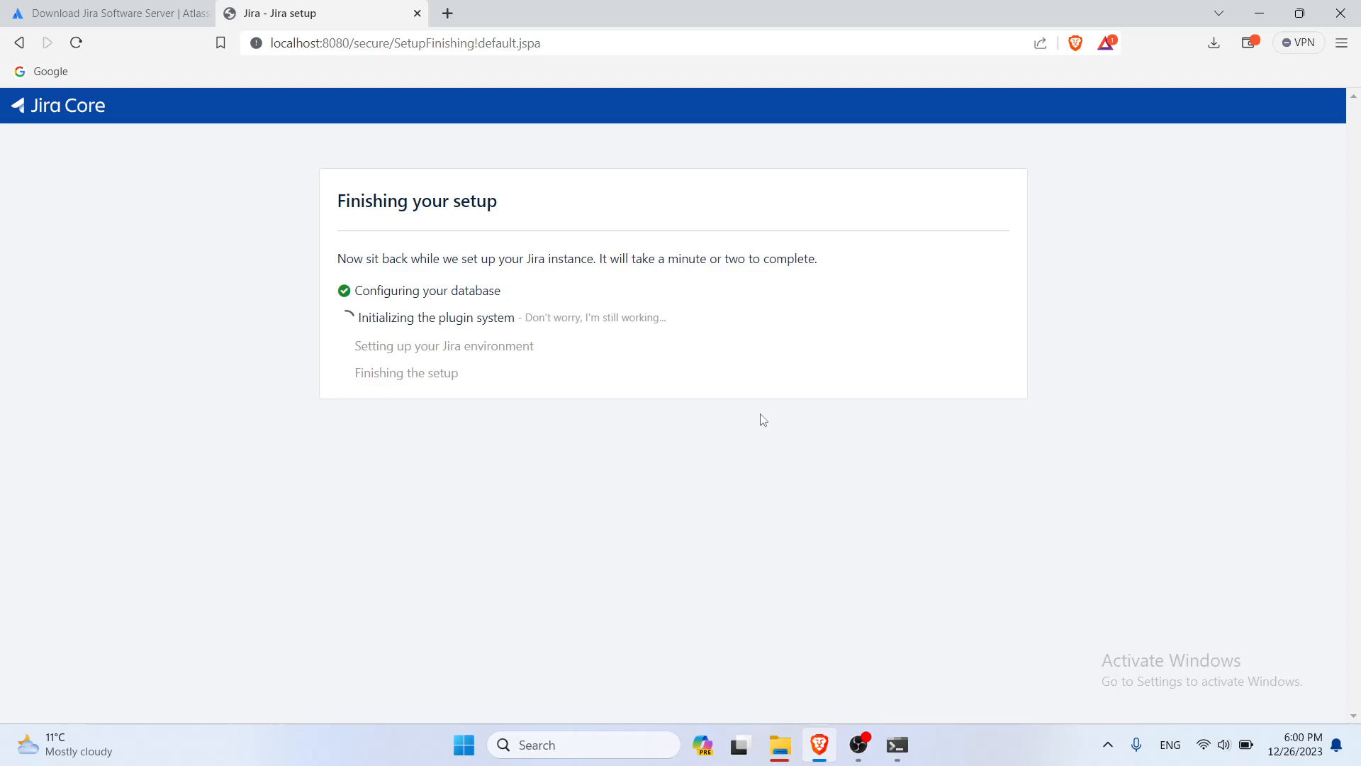
Step: Bring the Tomcat console forward to watch Jira's startup log
left_click(896, 746)
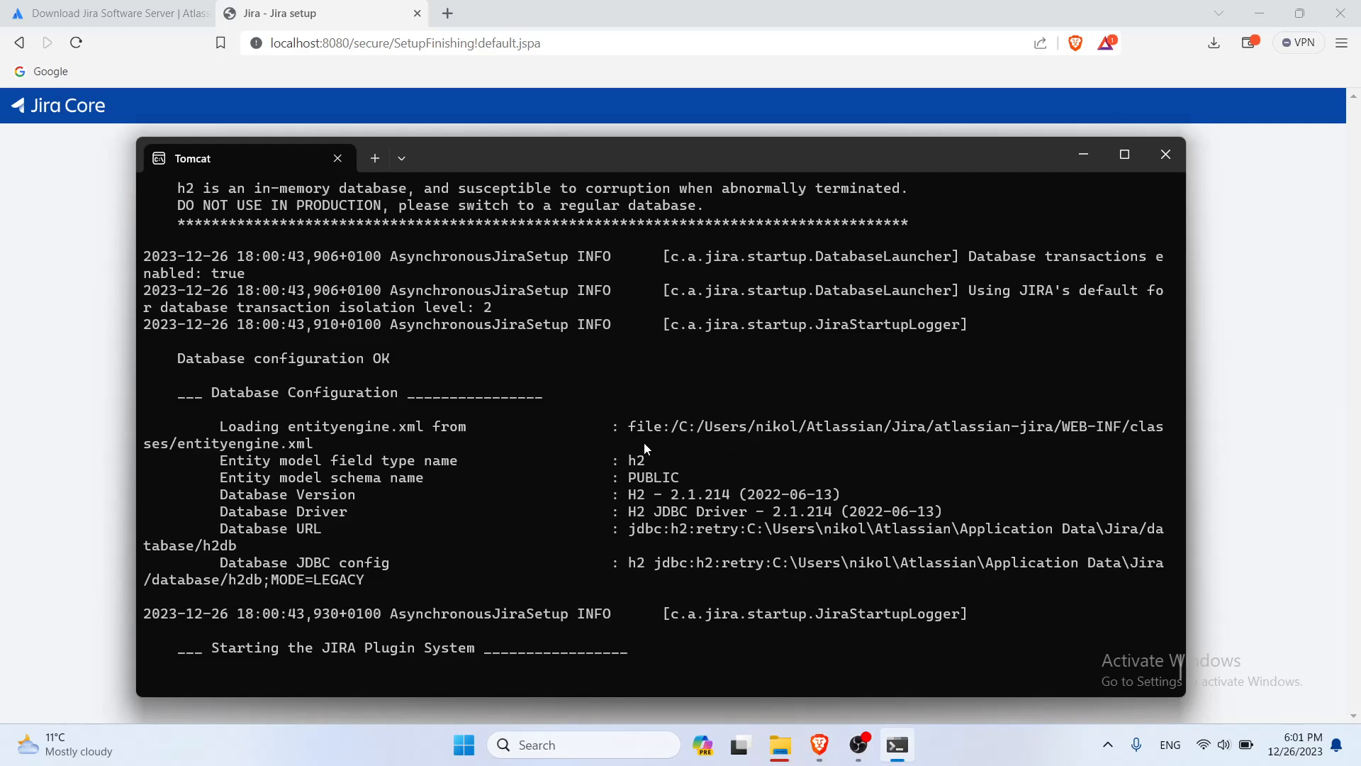
mouse_move(85, 414)
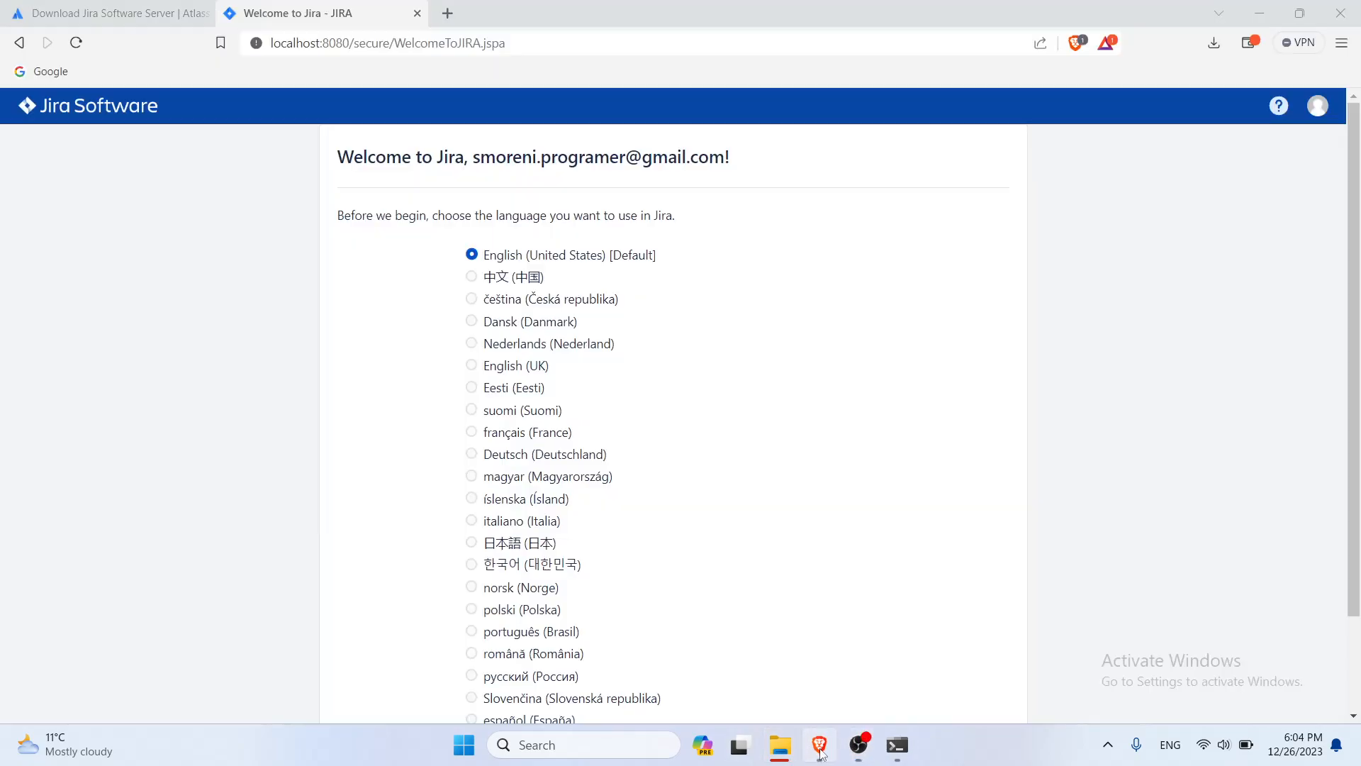
Step: Continue with English, skip the avatar, and start creating a new project
scroll("down", 3)
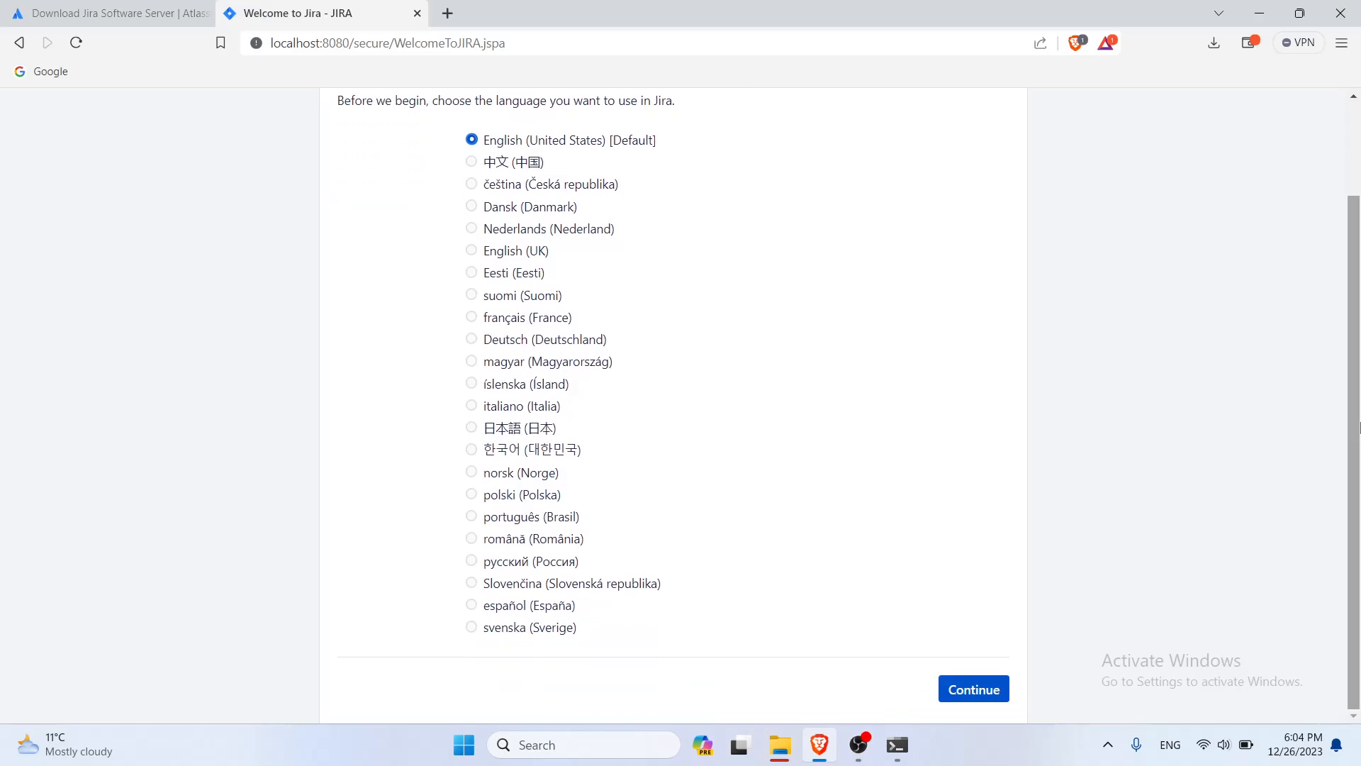
mouse_move(1000, 701)
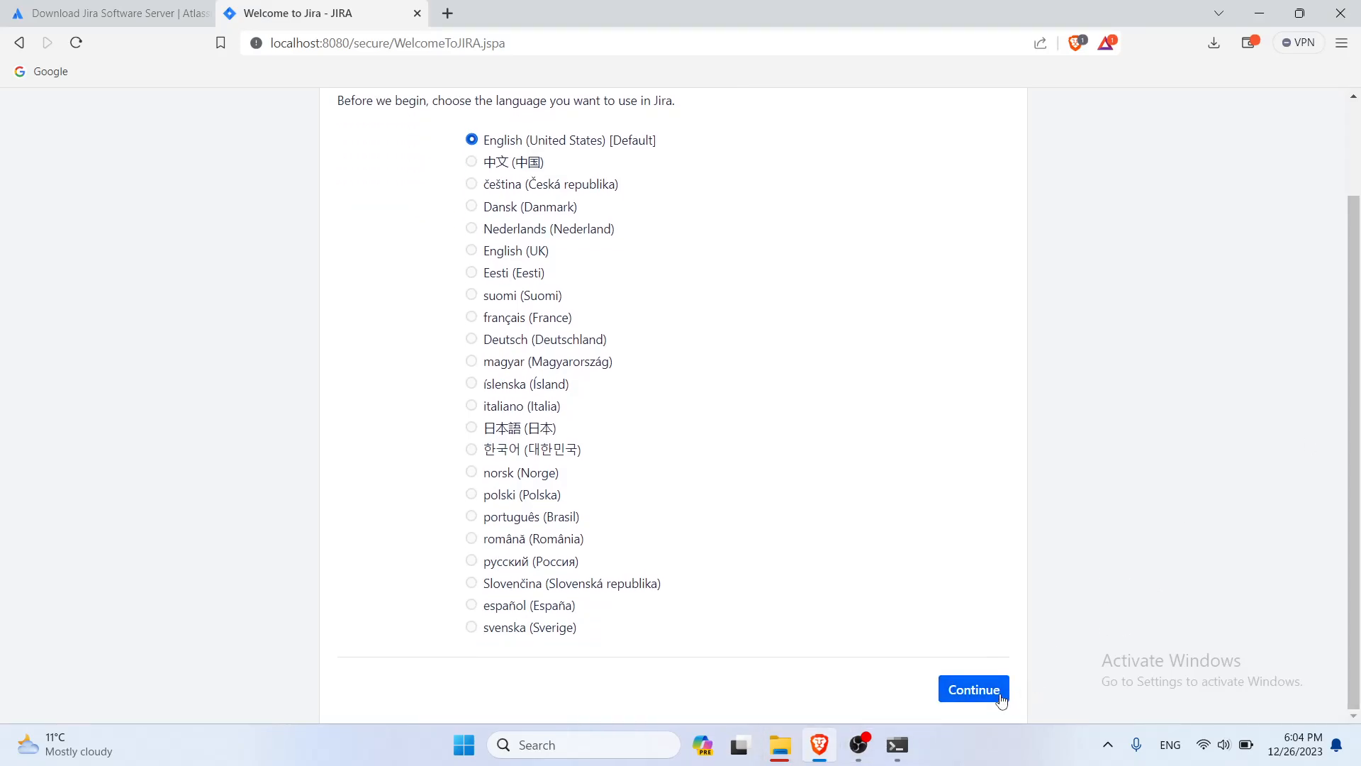
left_click(973, 689)
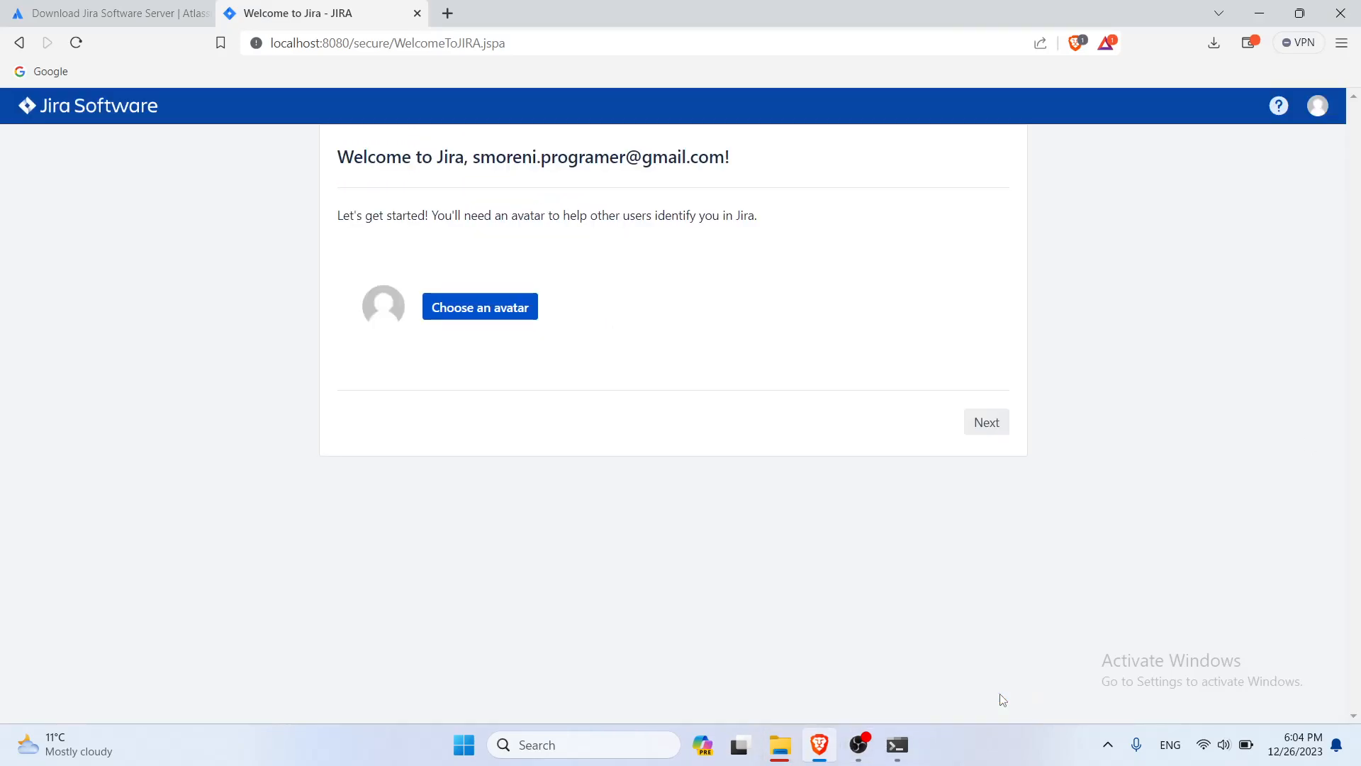
left_click(987, 423)
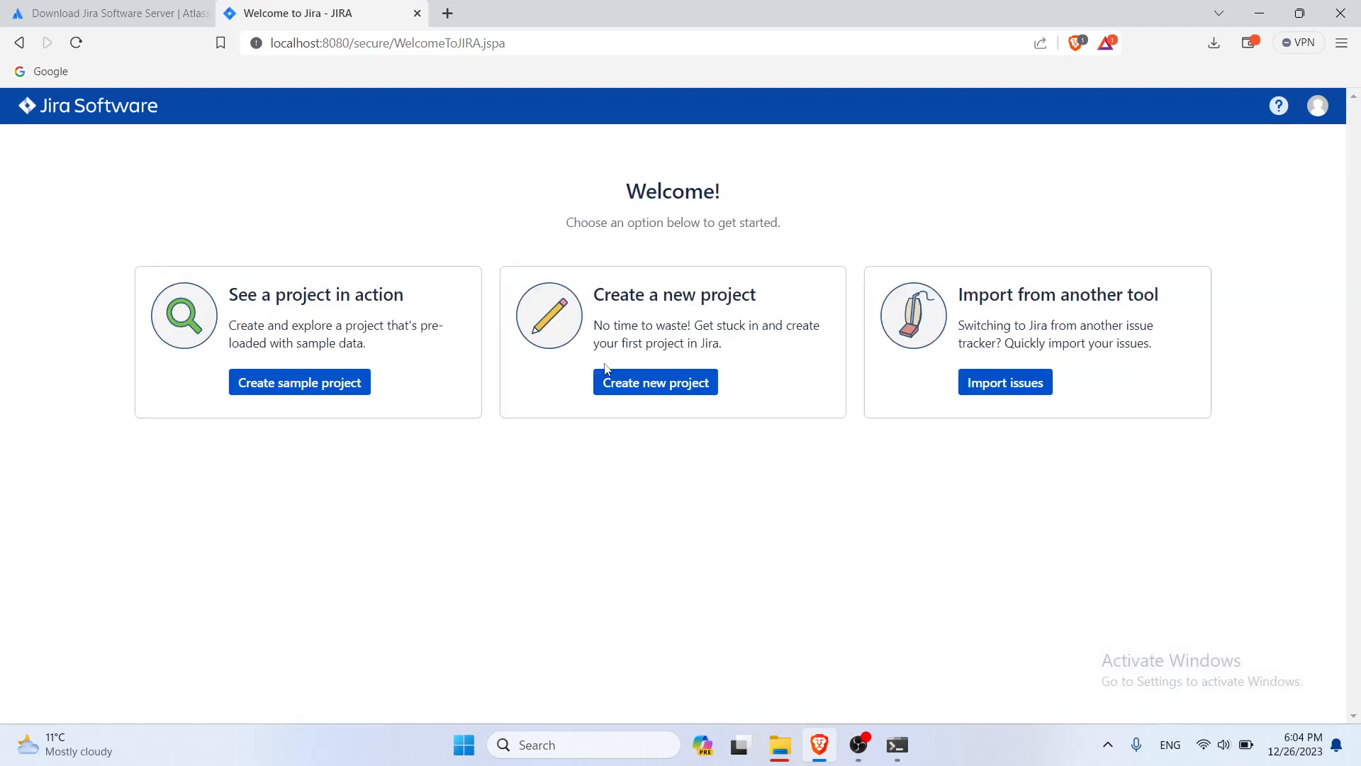
mouse_move(653, 396)
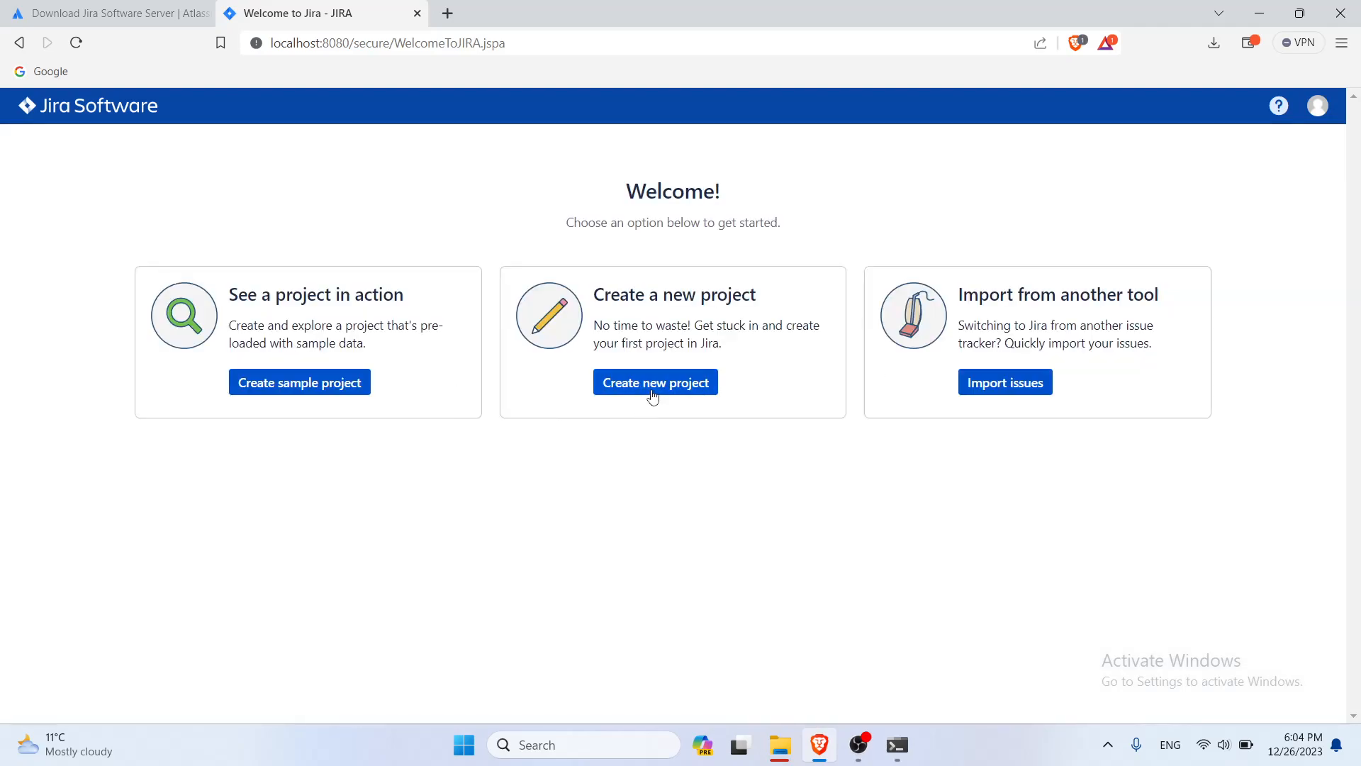
left_click(655, 383)
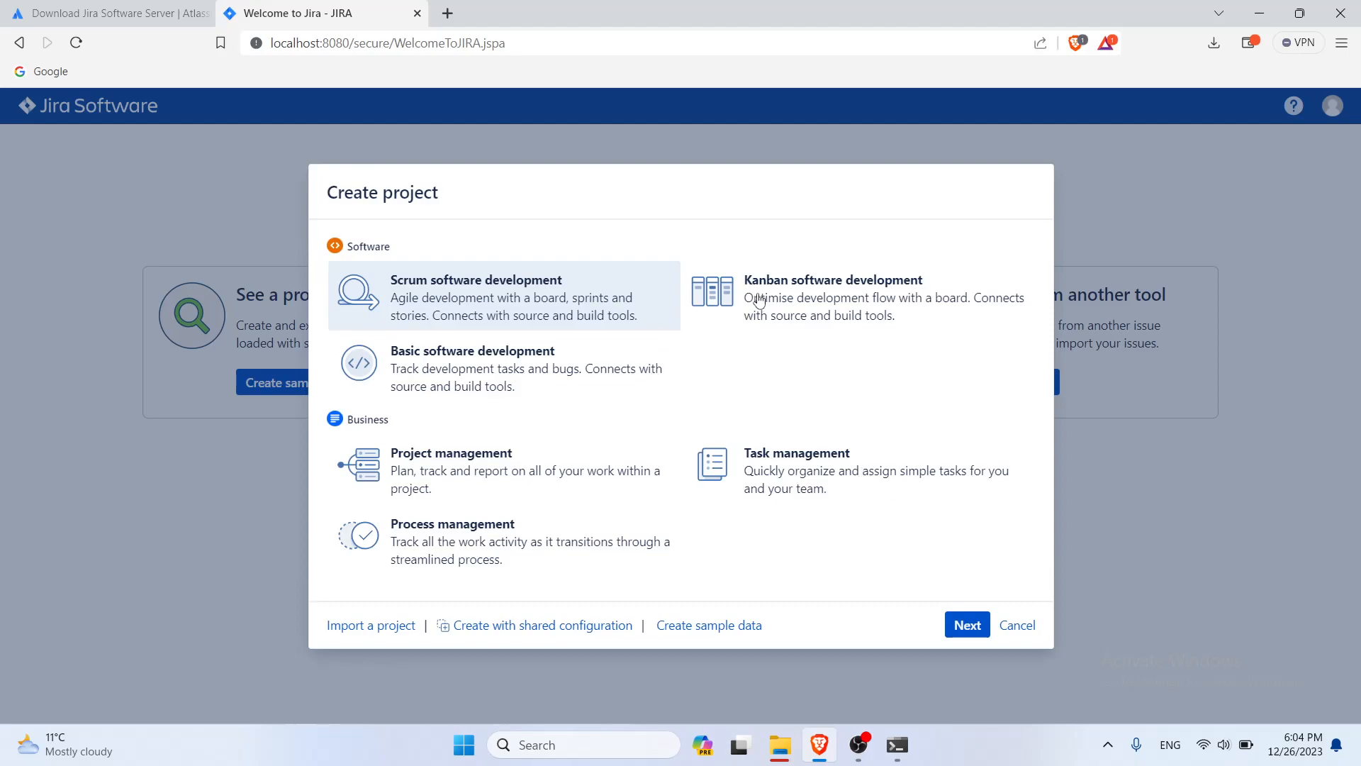
Step: Select the Kanban software development template and accept its issue types and workflow
left_click(833, 298)
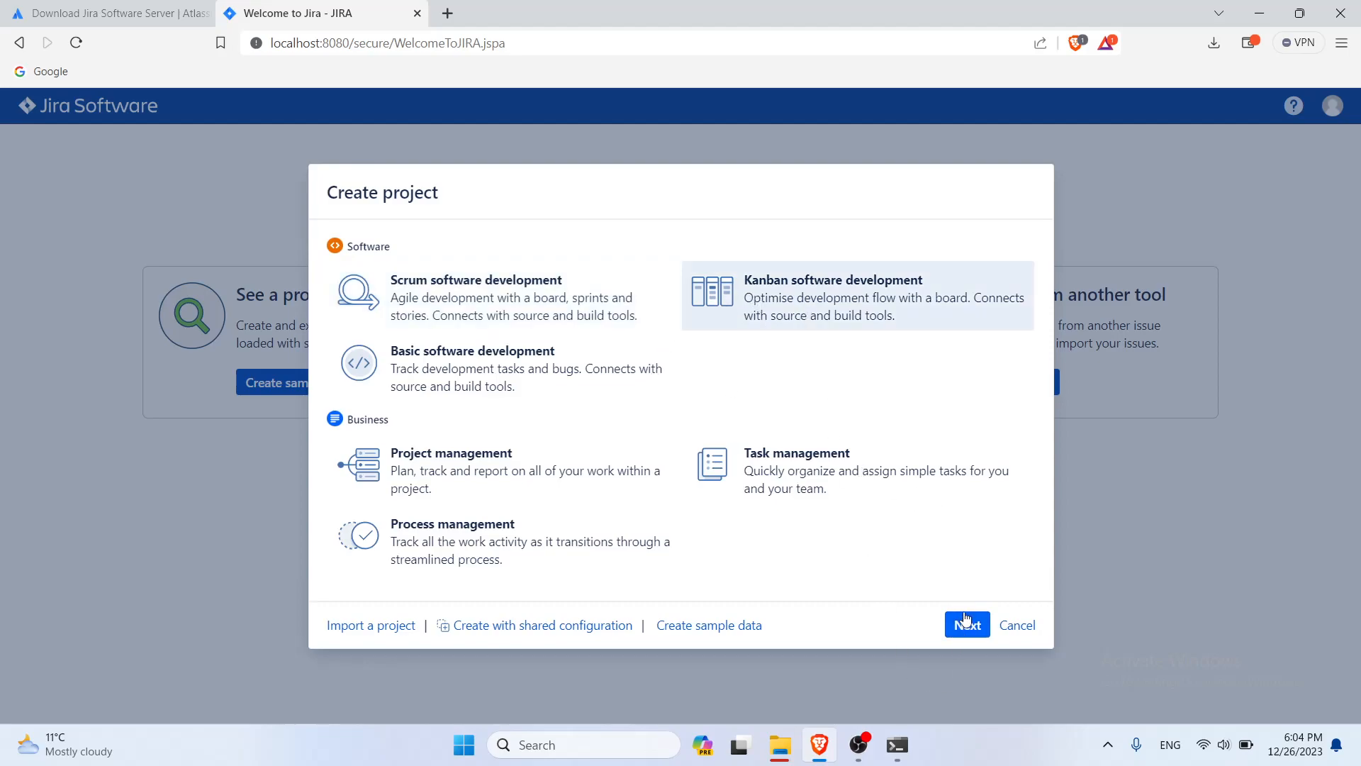
left_click(968, 624)
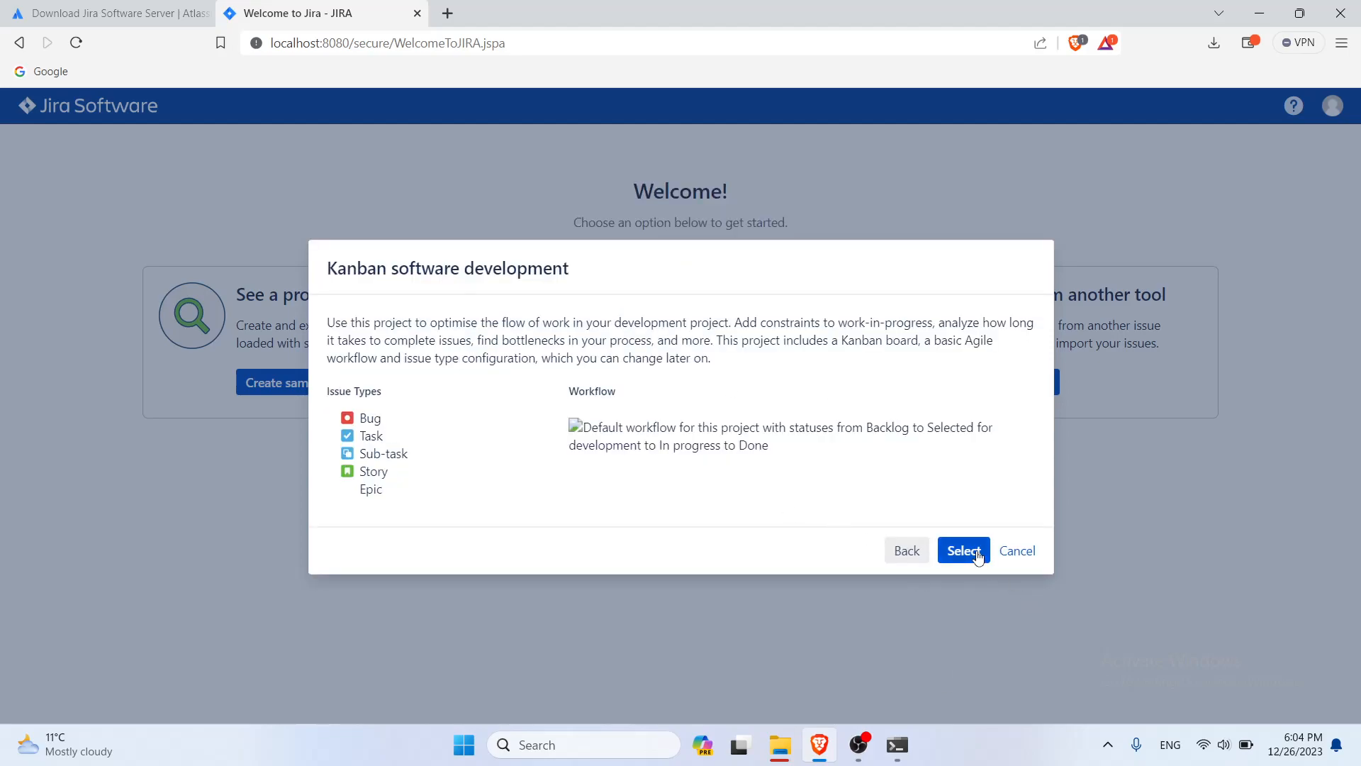
left_click(964, 551)
type("JiraBro")
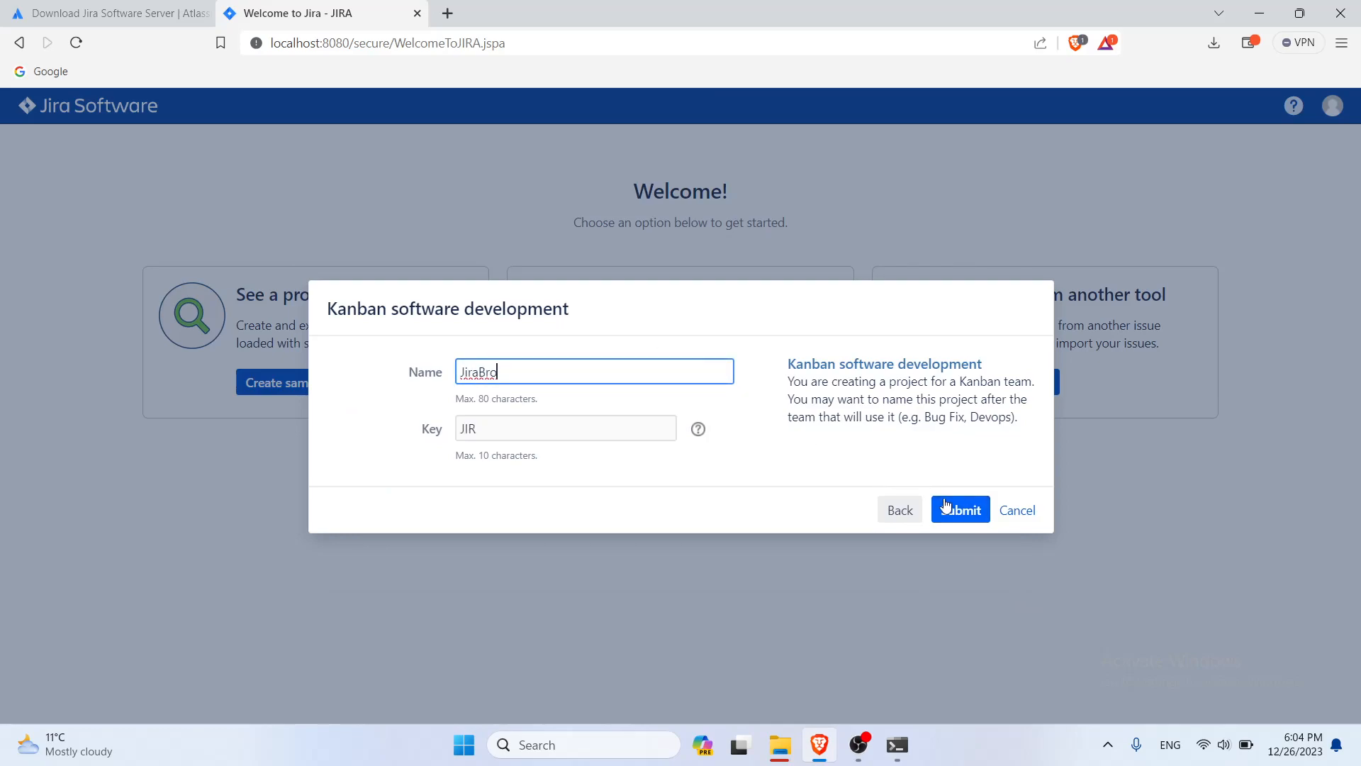
Step: Submit the project named JiraBro with key JIR, opening its empty Kanban board
left_click(960, 509)
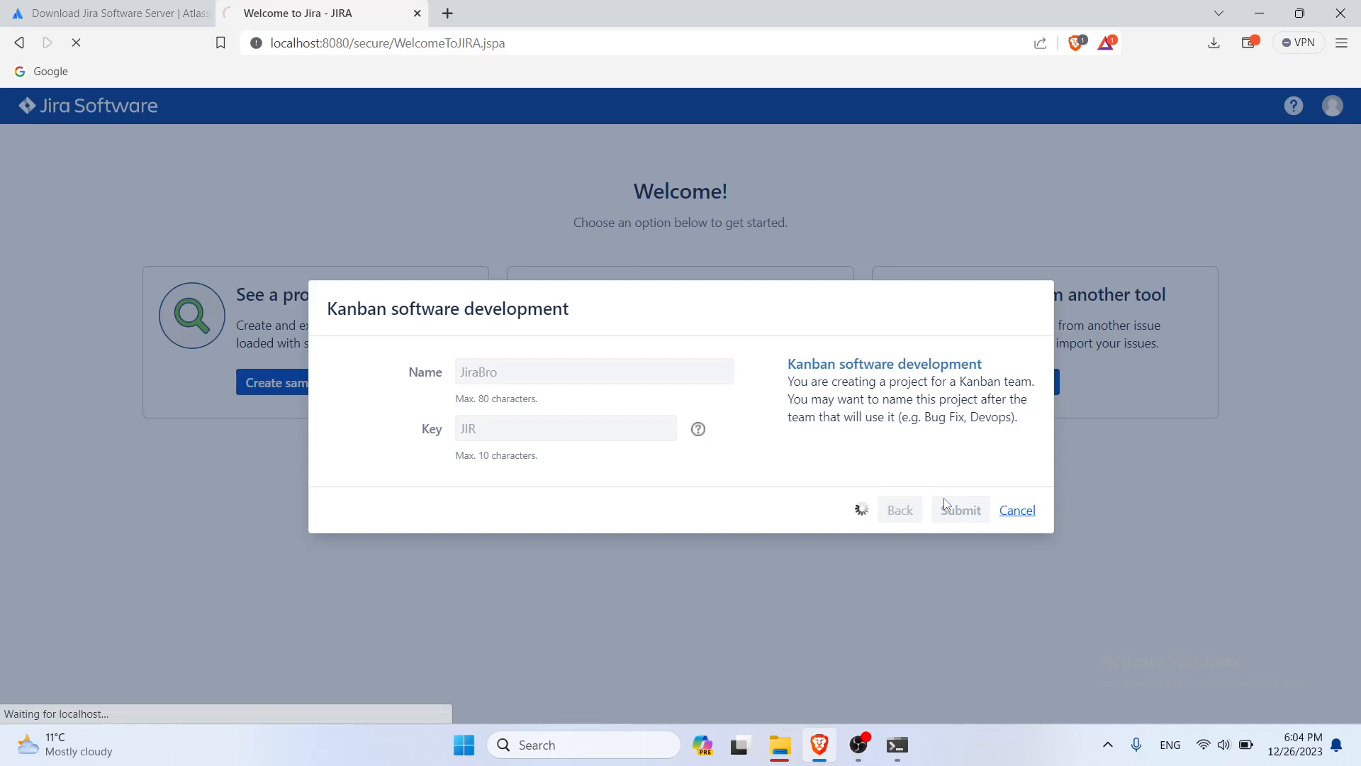
left_click(962, 510)
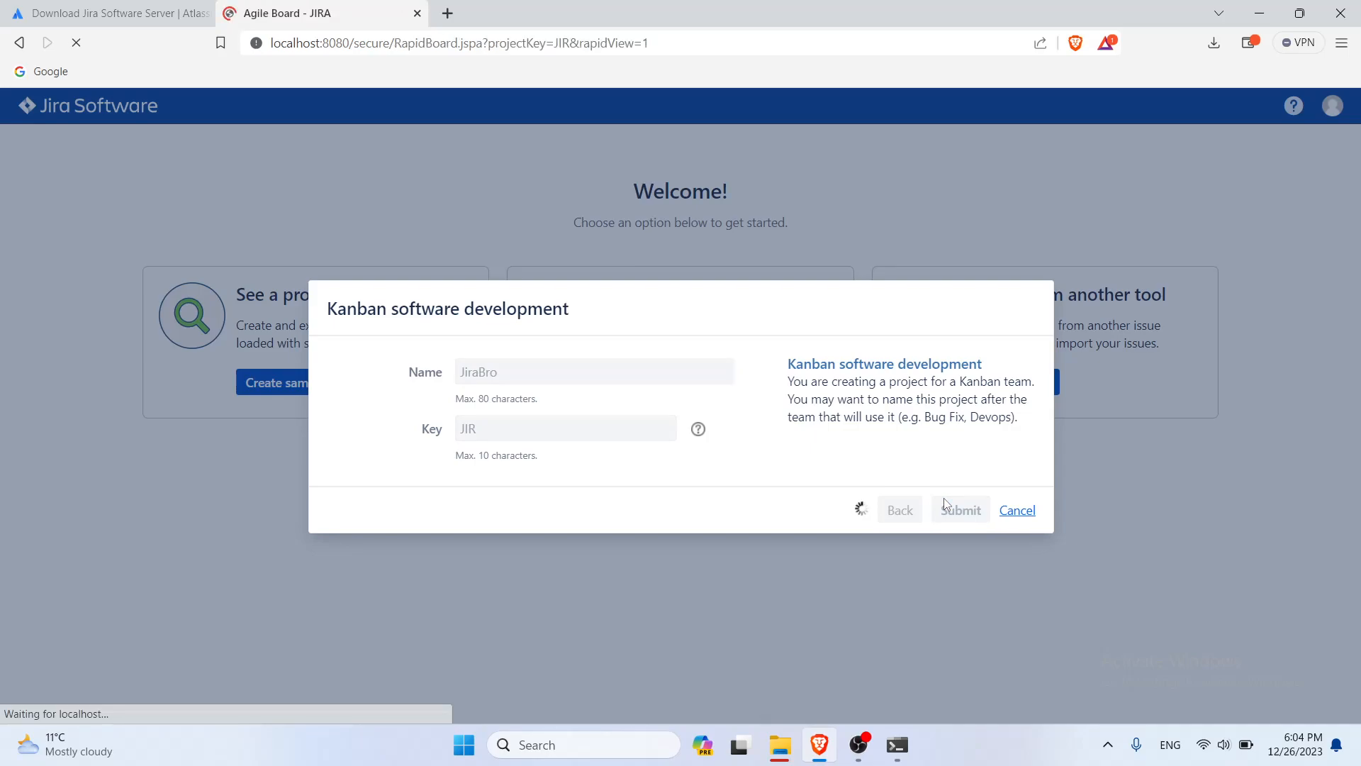
left_click(960, 509)
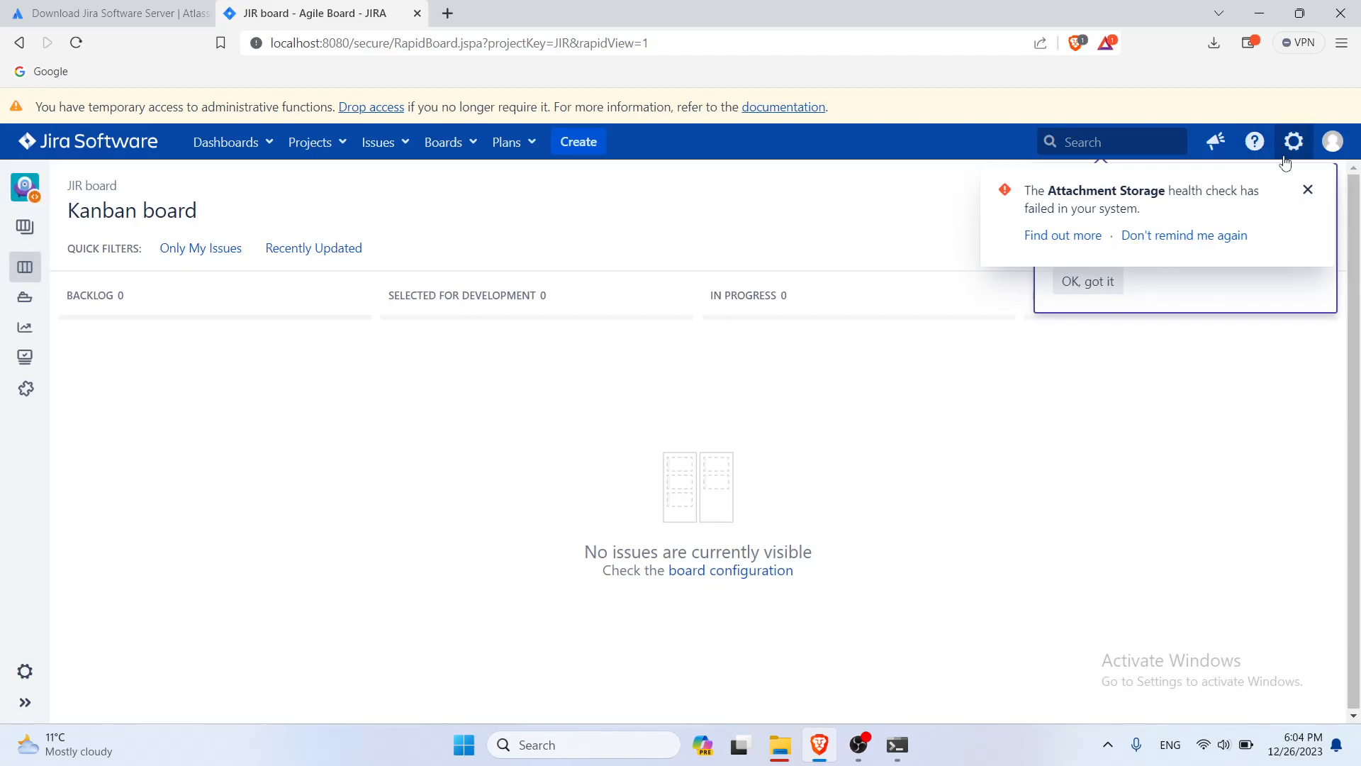
Step: Dismiss the Attachment Storage health-check warning and expand the JiraBro project sidebar
left_click(1307, 190)
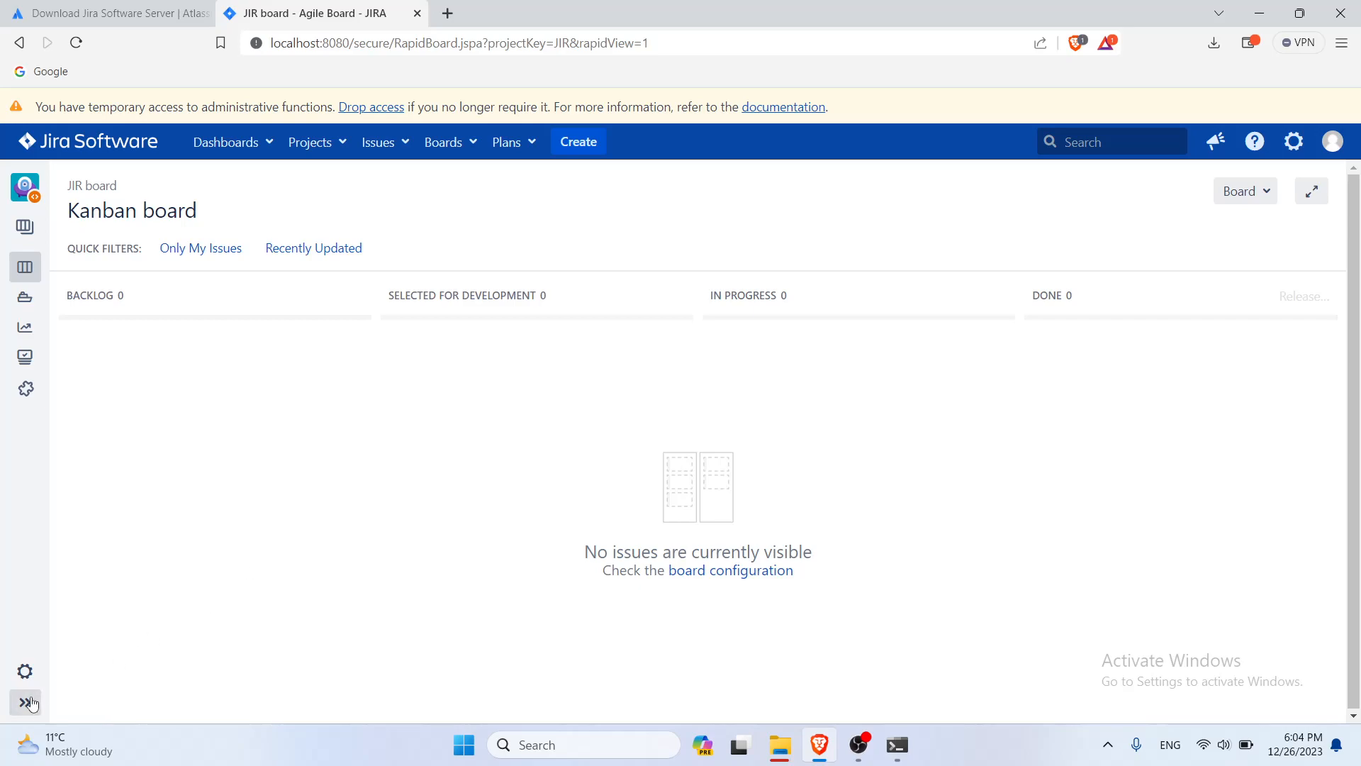
left_click(24, 702)
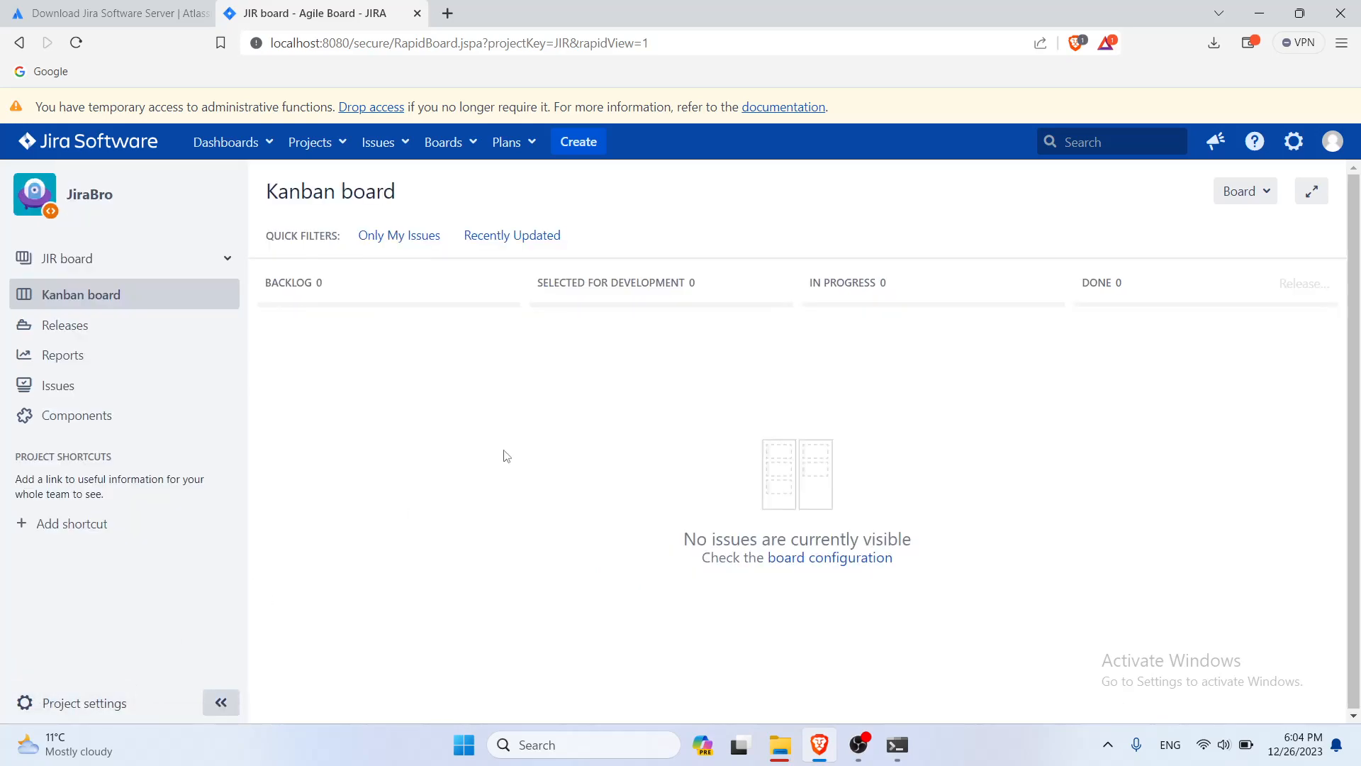